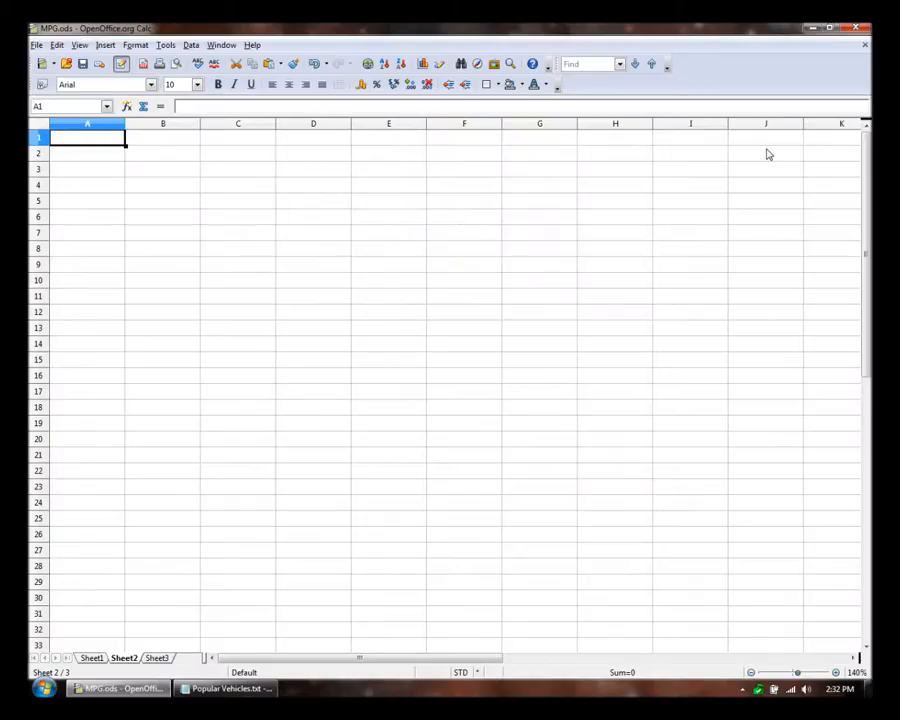
Enter the title 'Fuel Cost Calculator' in A1 and headings Vehicle, MPG, Fuel Cost, $ / Mile in A3:D3.
text(Fuel Cost Calculator)
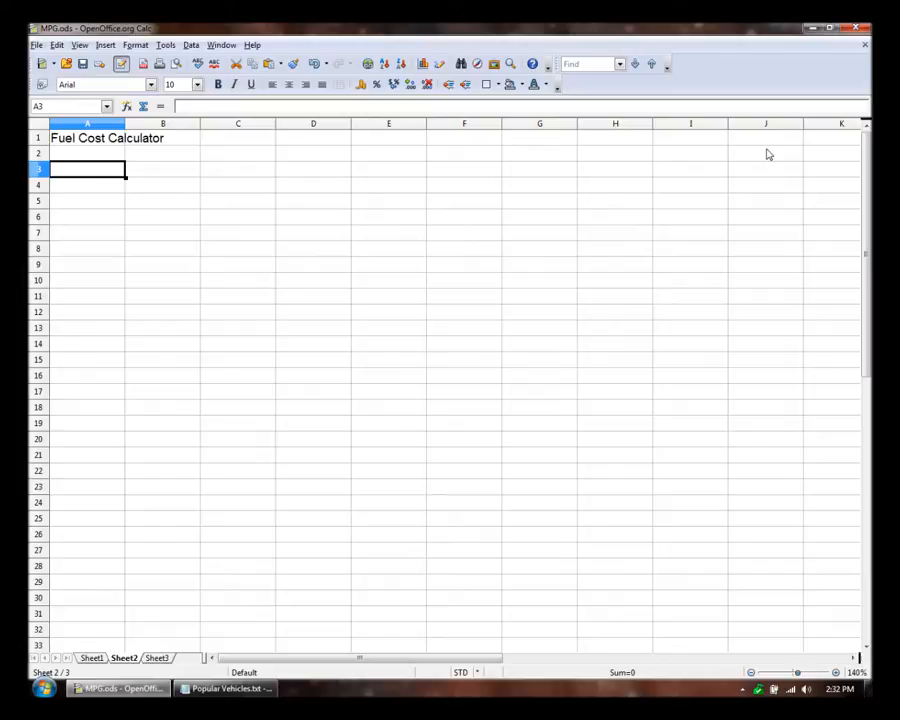
text(Vehicle)
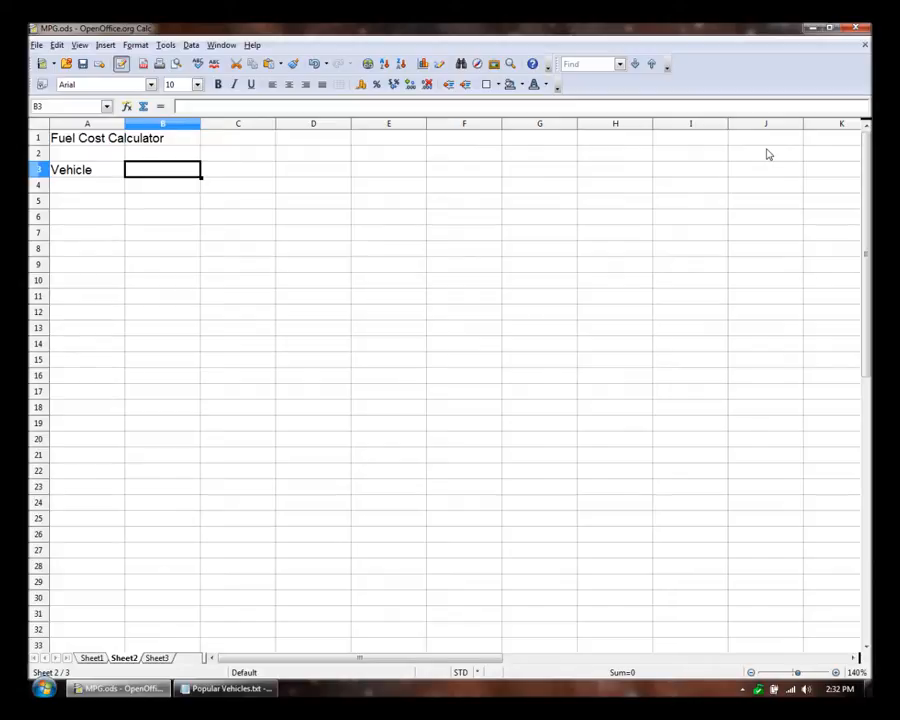
text(MPG)
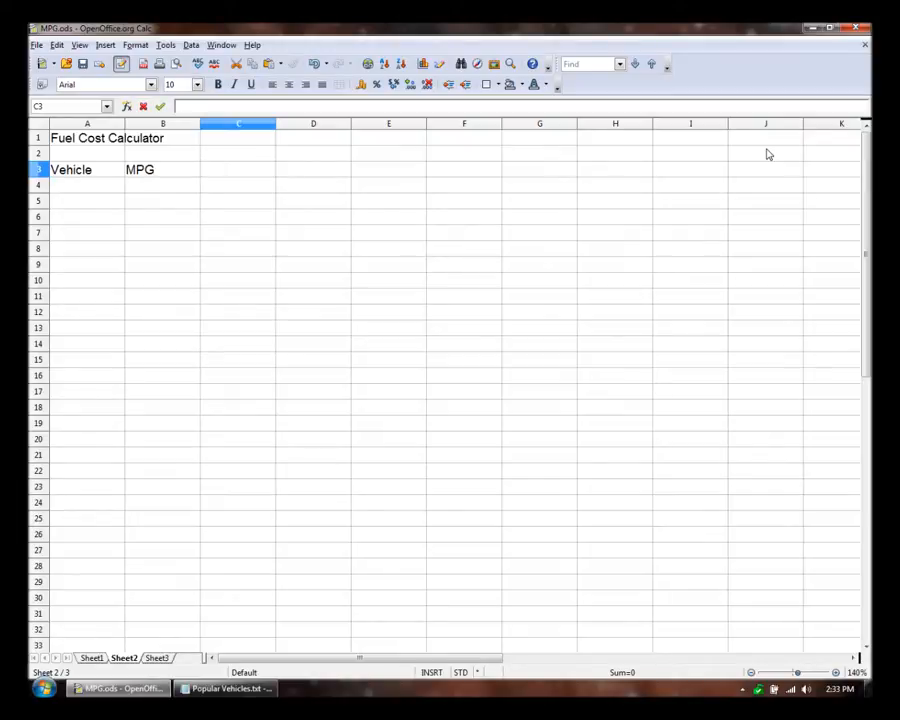
text(Fuel Cost)
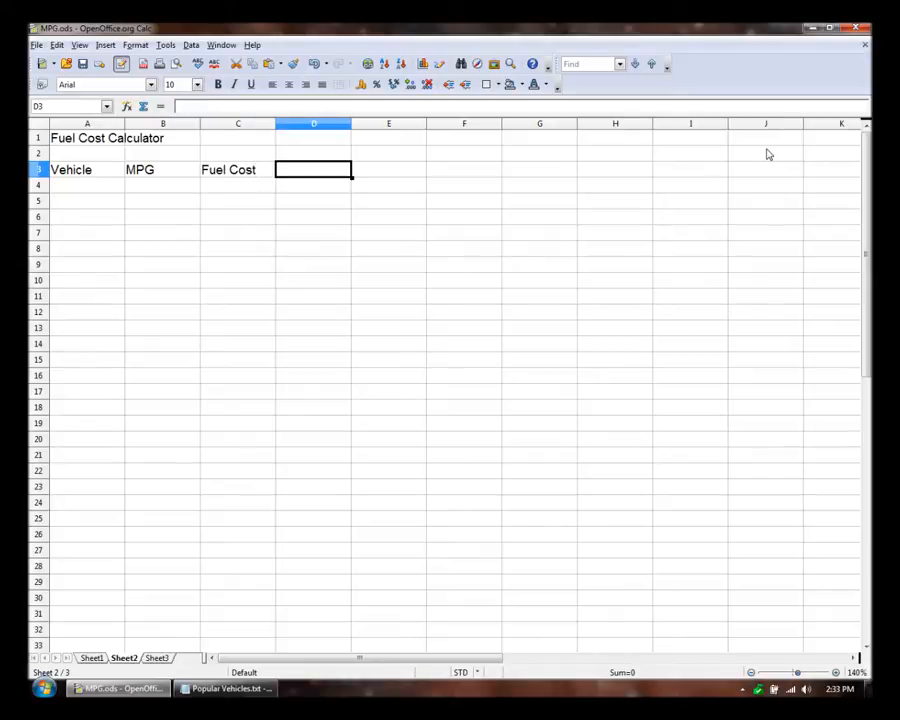
text(#$)
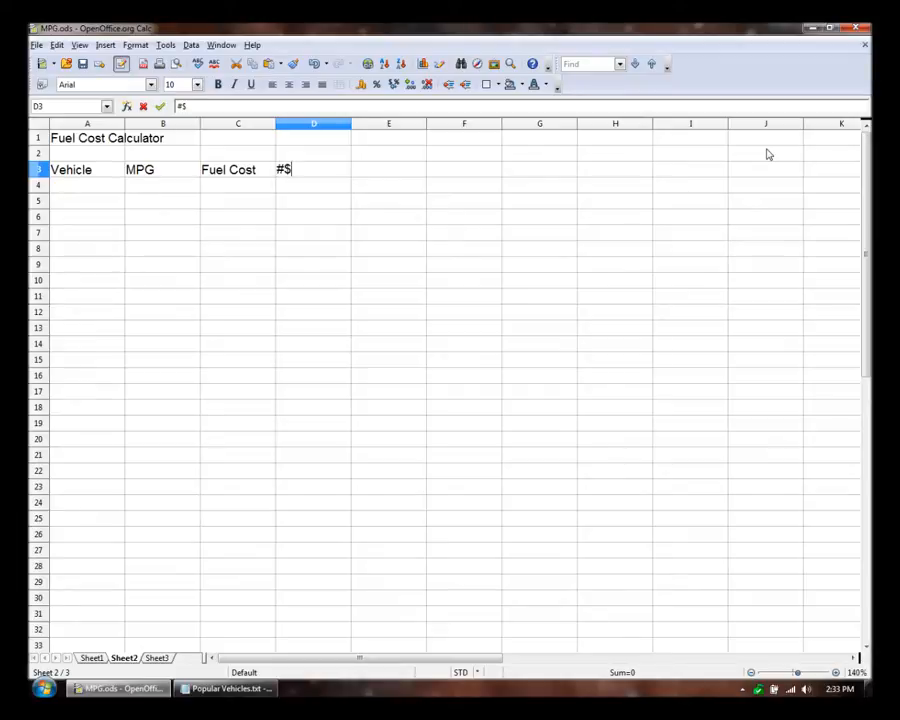
key(BackSpace)
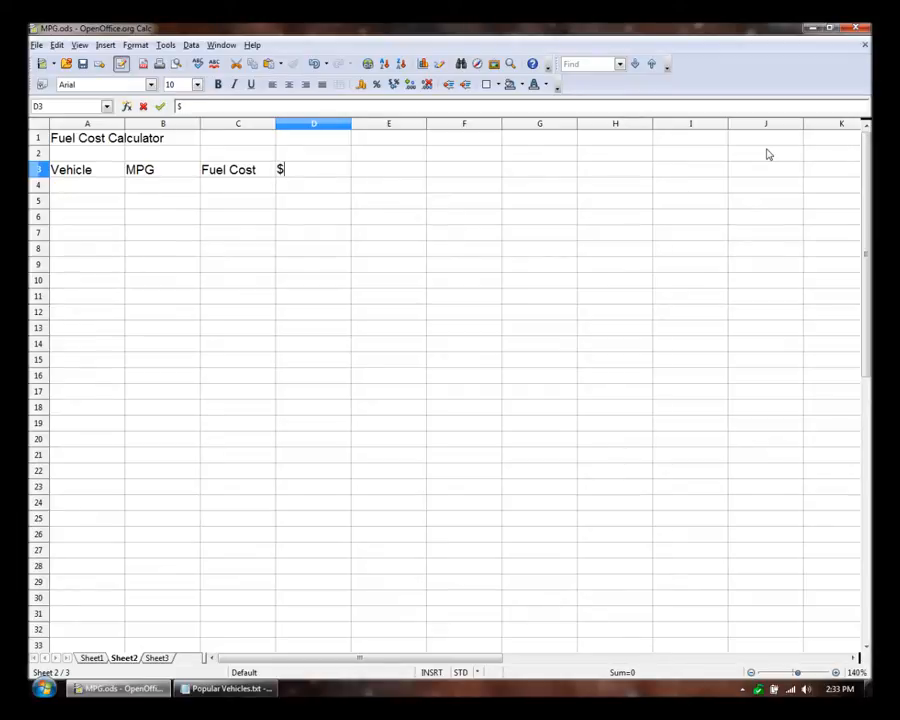
text(/ Mile)
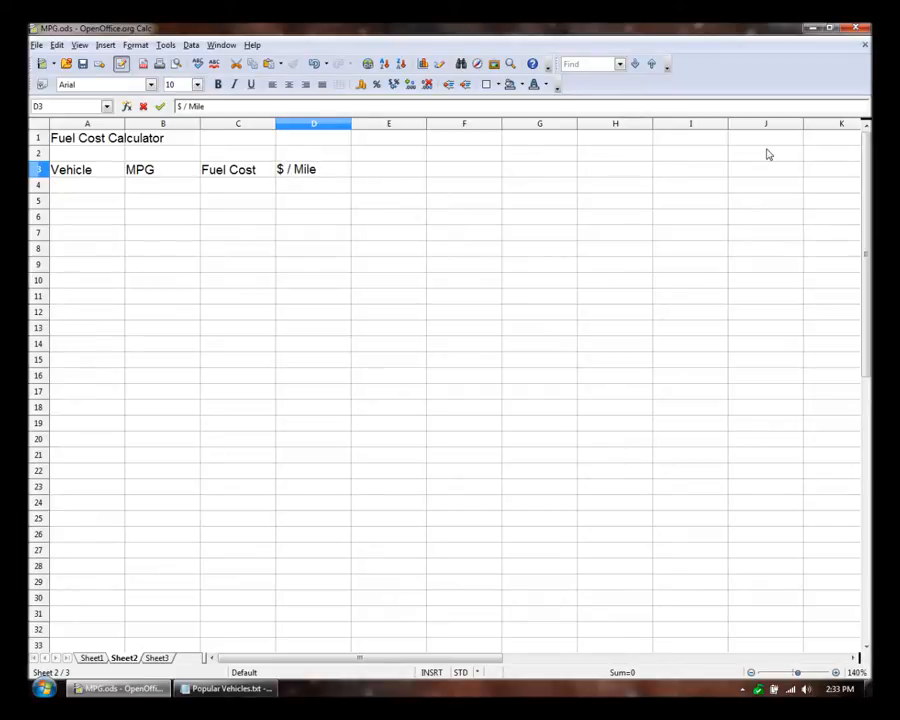
click(88, 184)
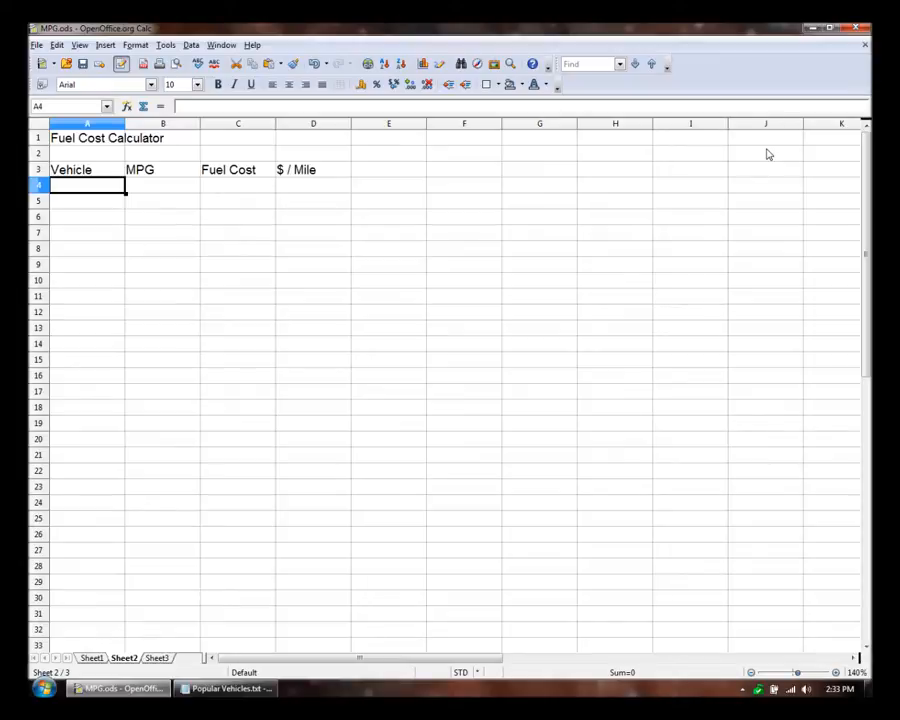
Enter the Corolla row with 26 MPG and fuel cost 3.58 formatted as currency.
text(Corolla)
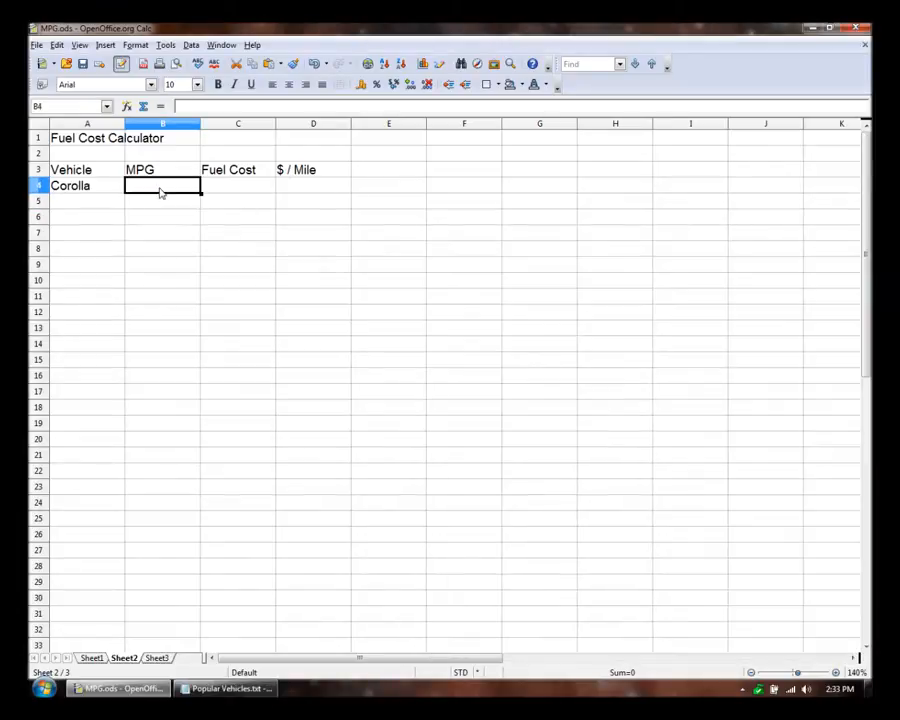
text(26)
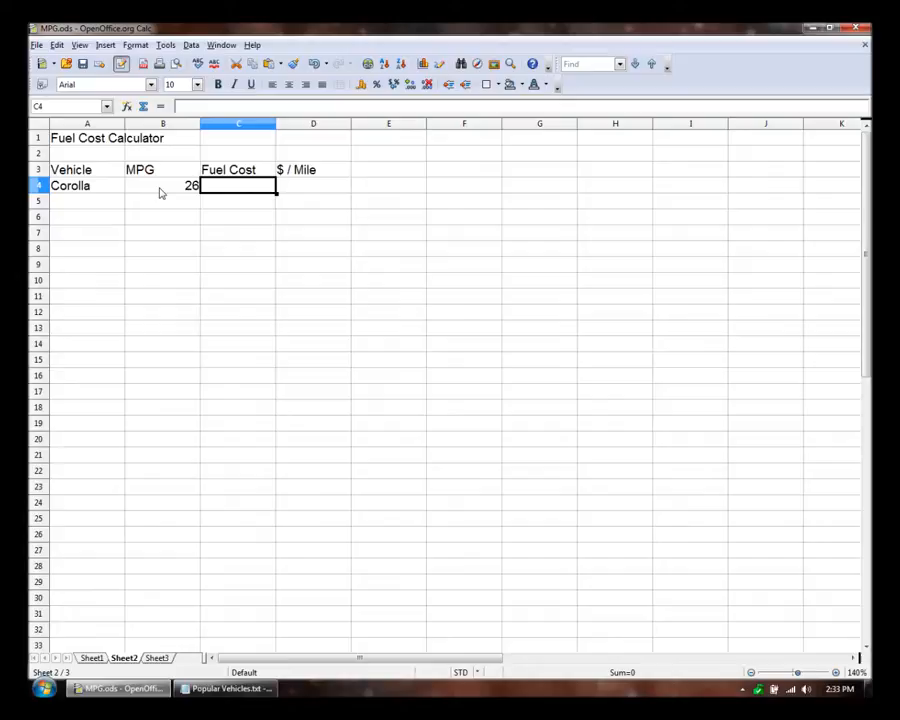
text(3.58)
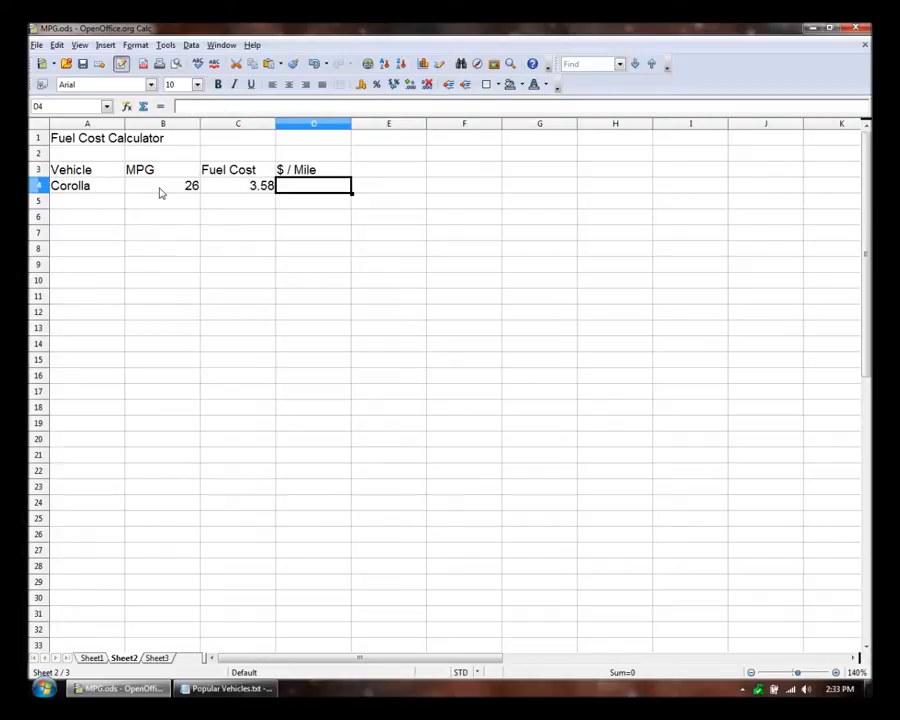
click(236, 184)
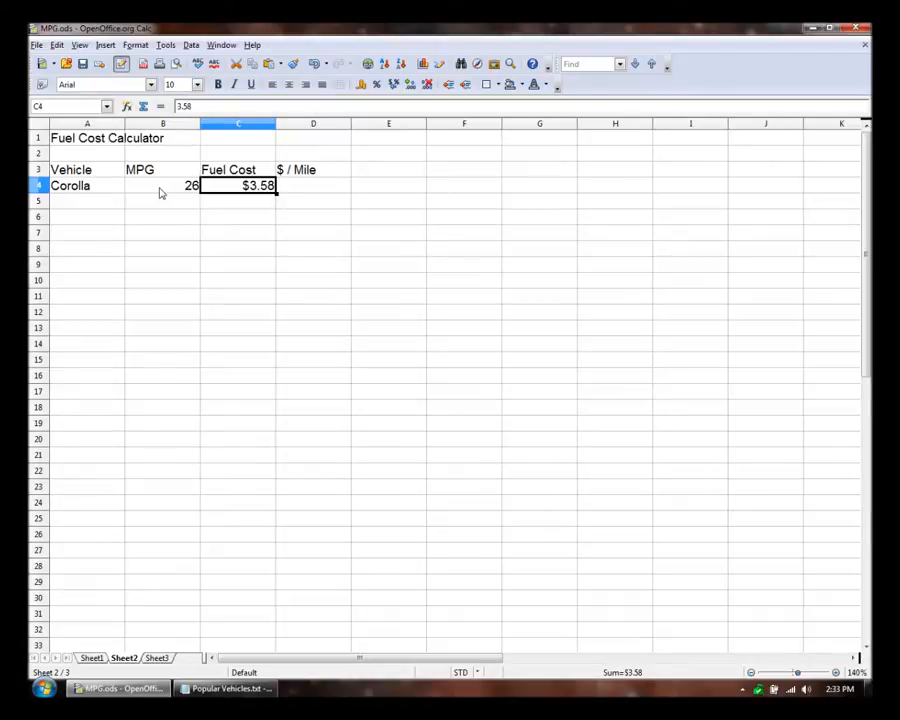
click(312, 184)
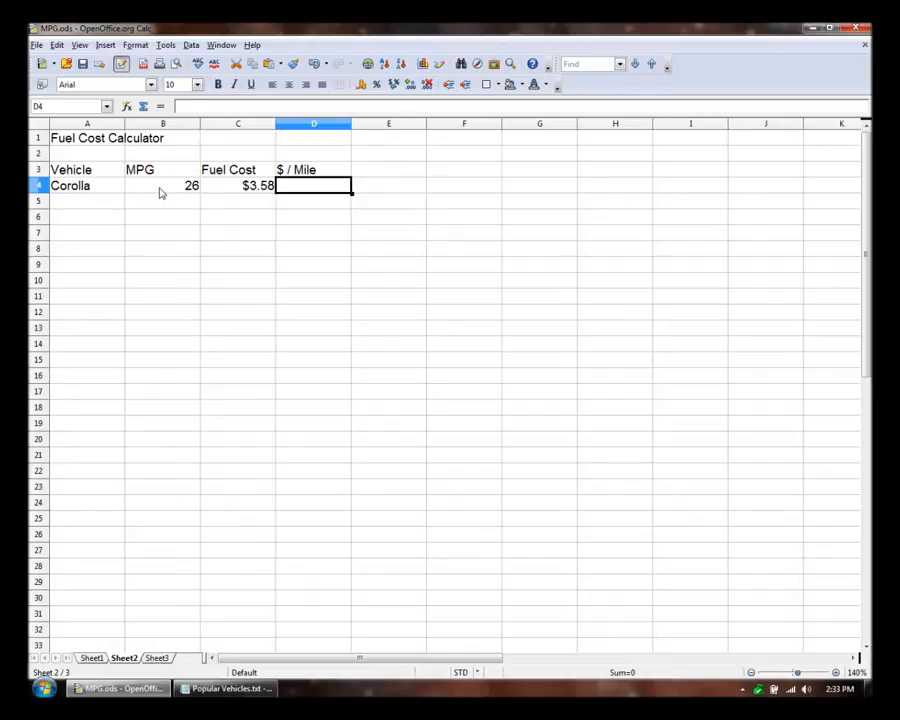
Compute cost per mile in D4 as =C4/B4 and show four decimals, $0.1377.
text(=)
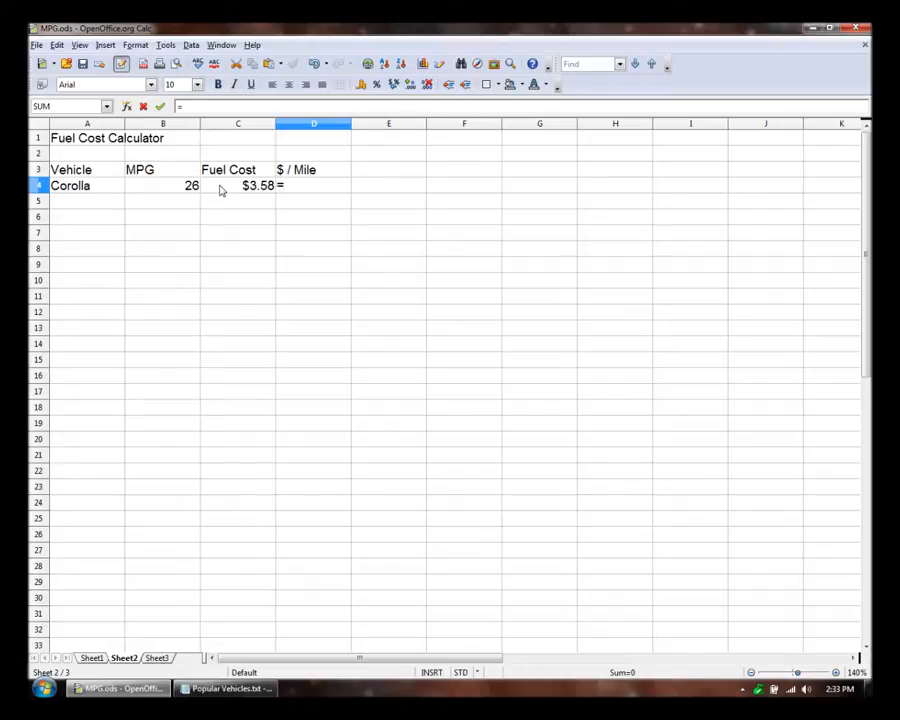
text(C4/)
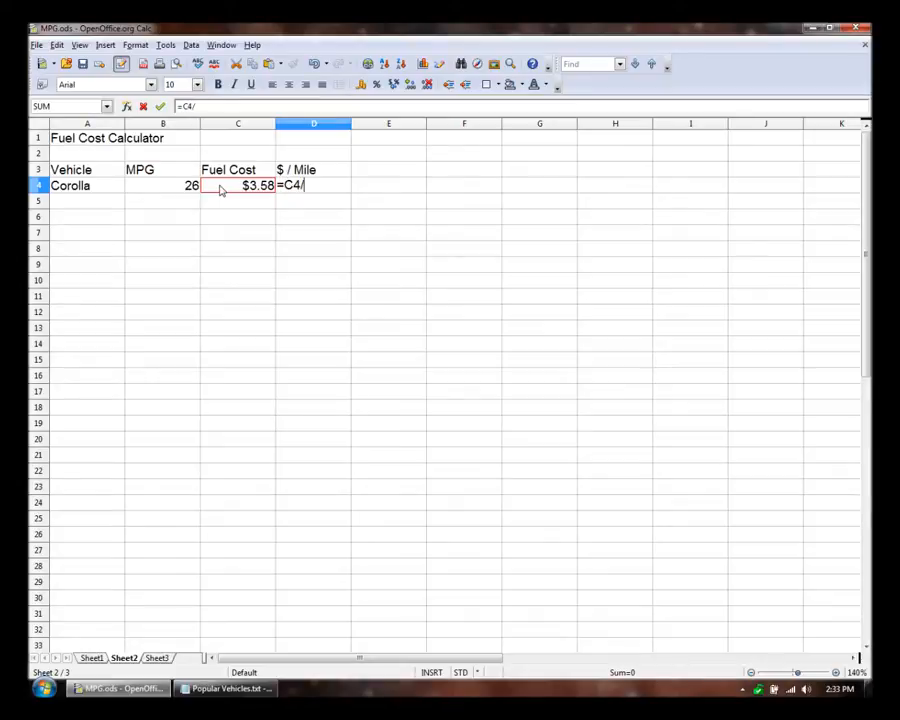
click(162, 184)
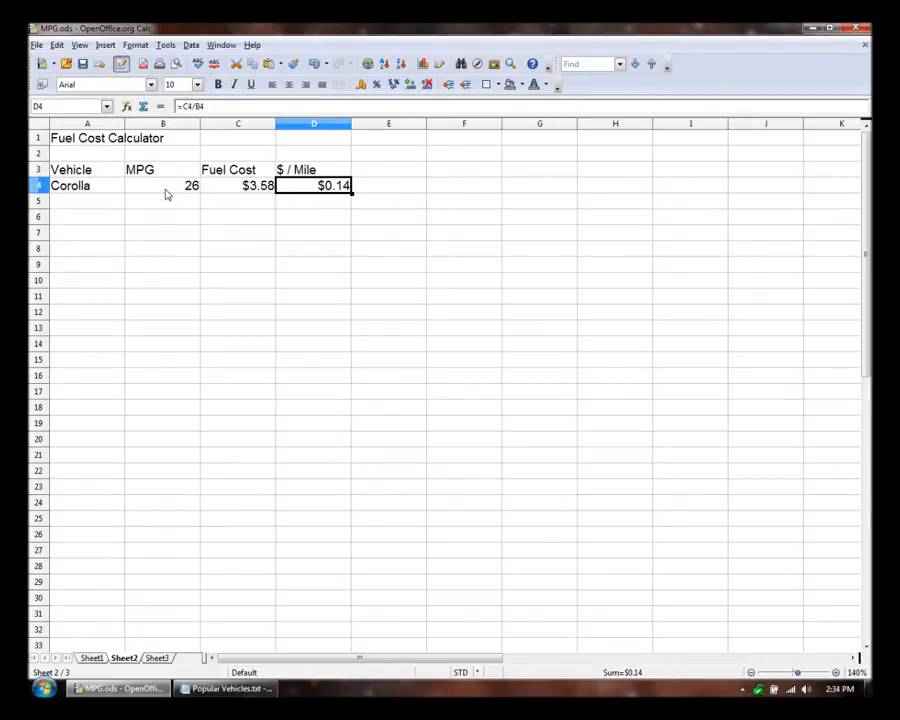
mouse_move(408, 84)
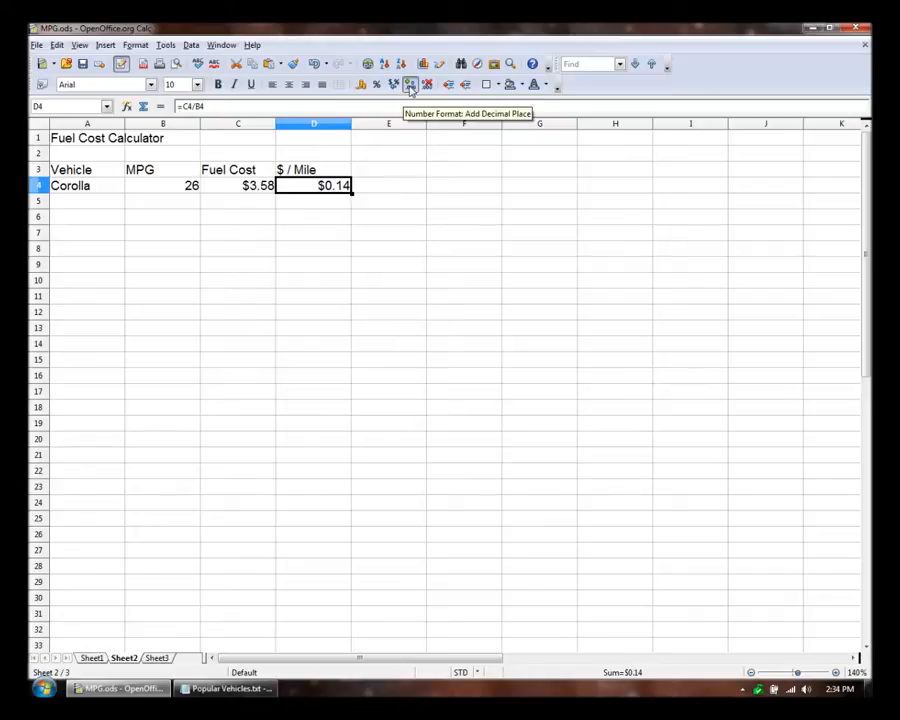
click(410, 84)
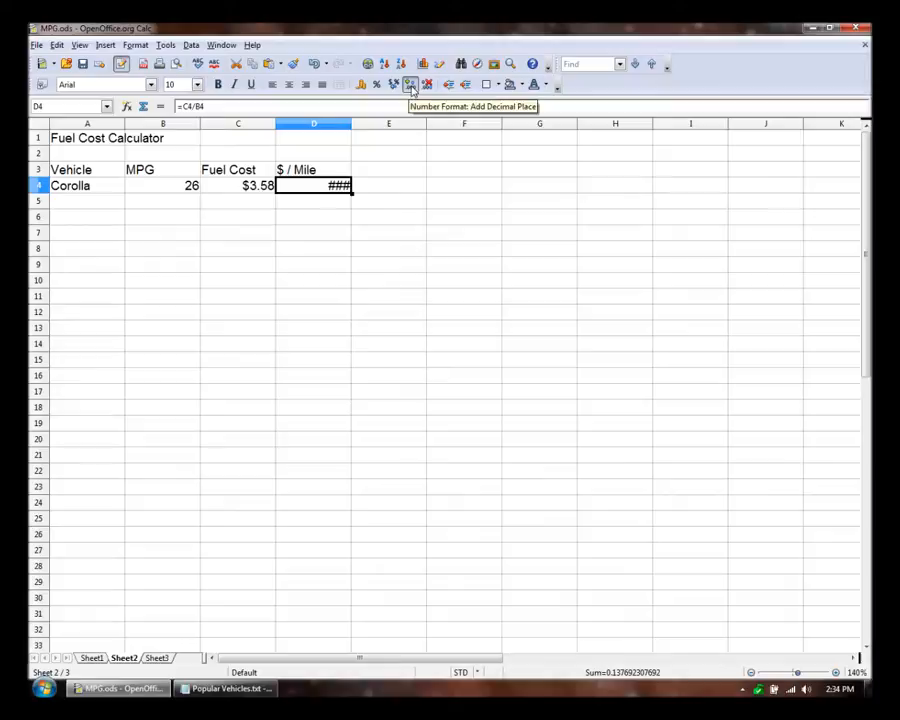
click(408, 84)
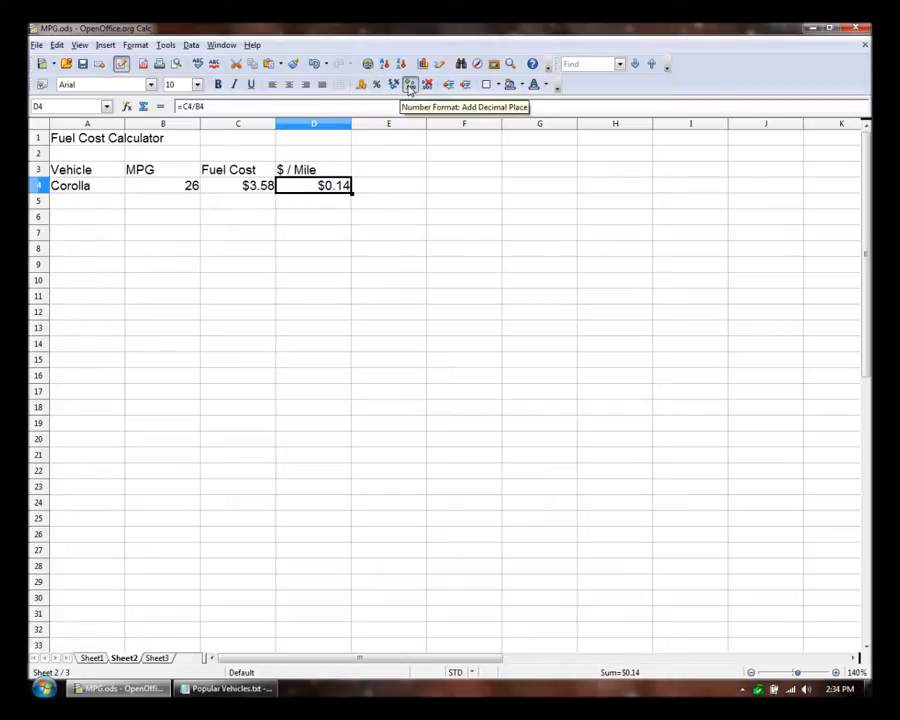
click(410, 84)
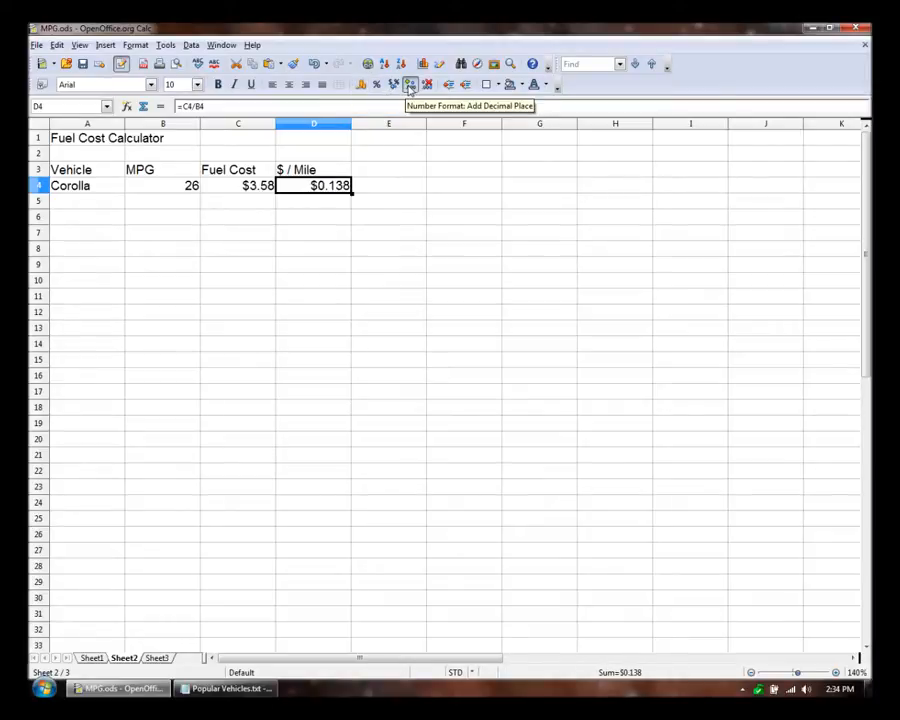
click(408, 84)
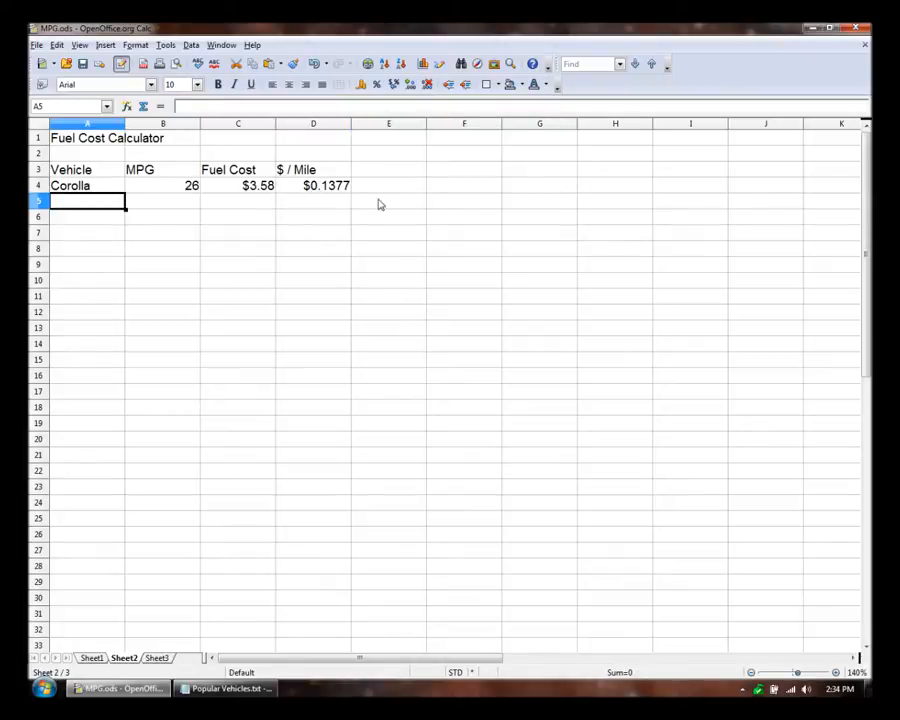
Enter the trips header row Trip, Length (mi), Trips / Month, Total Miles in A8:D8.
click(88, 184)
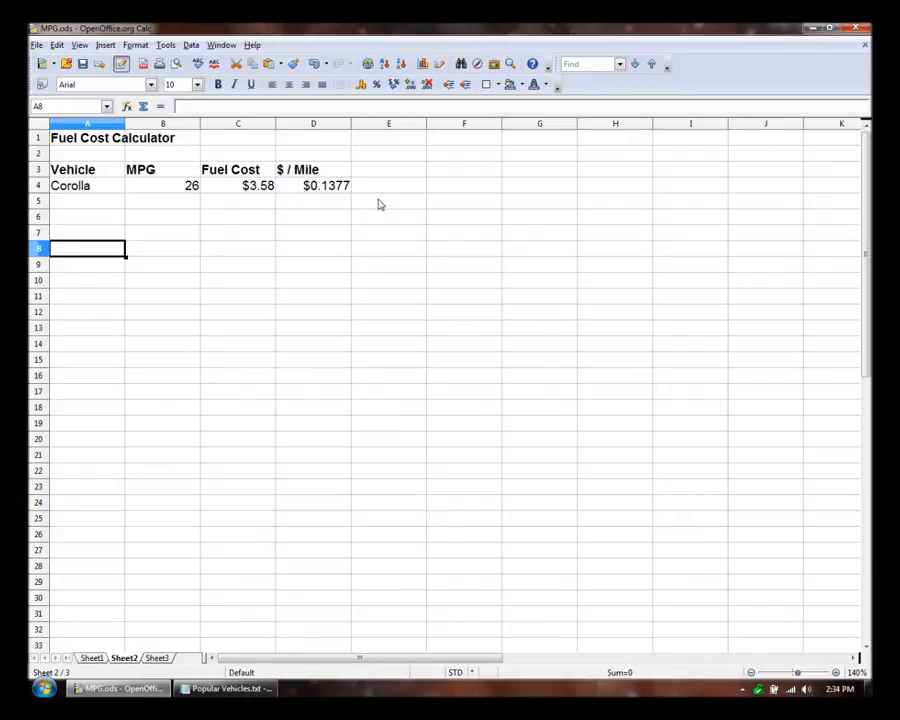
text(Trip)
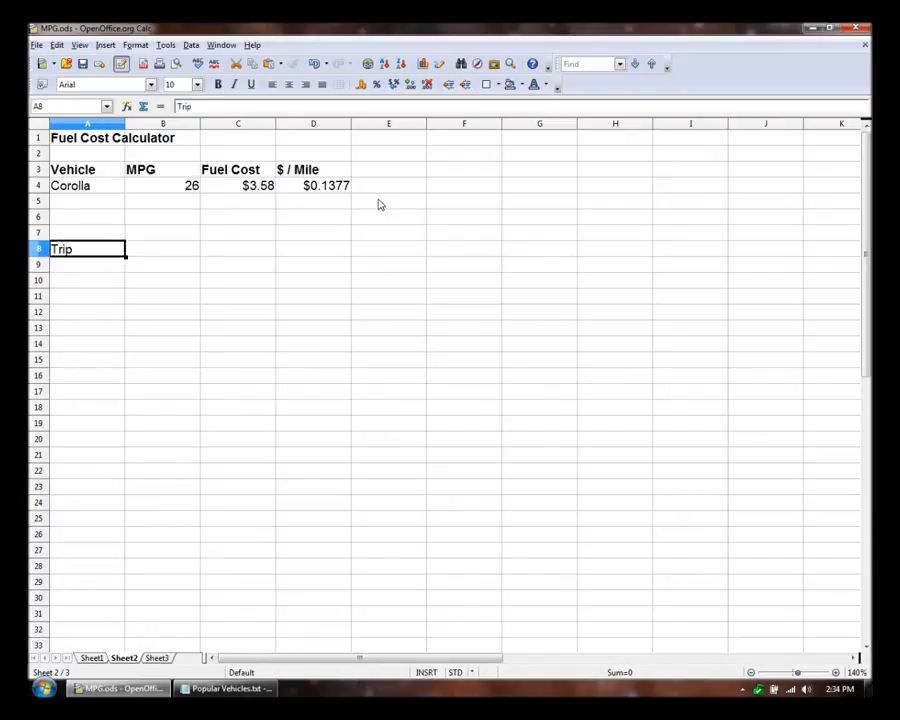
click(236, 248)
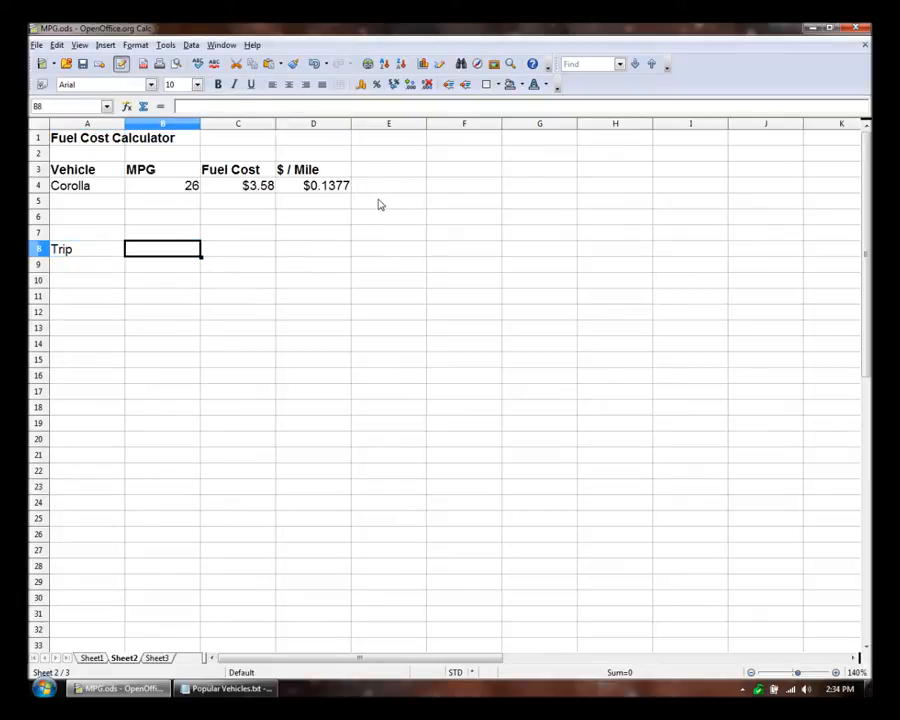
text(Length (mi)
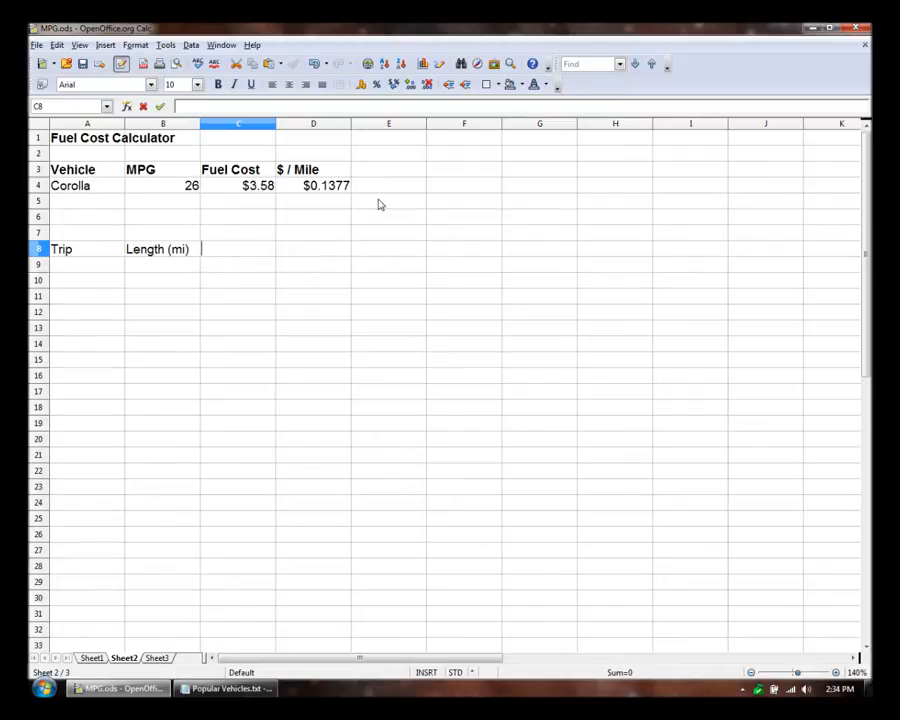
text(Trips / Month)
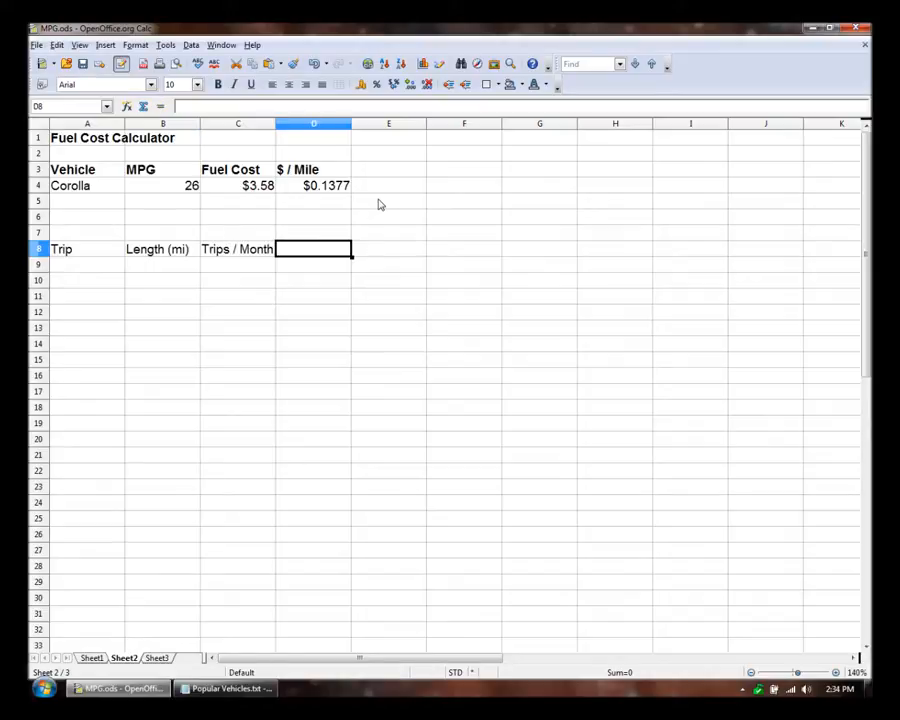
text(Total Miles)
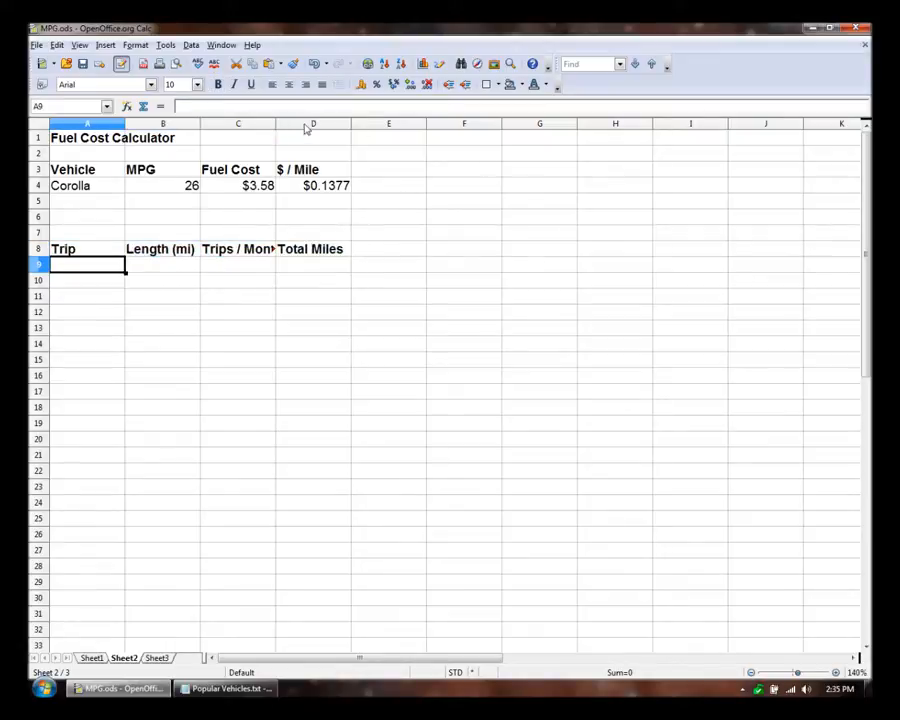
Widen the columns and add the Work trip: 8 mi, 20 trips, Total Miles =B9*C9 giving 160.
click(328, 264)
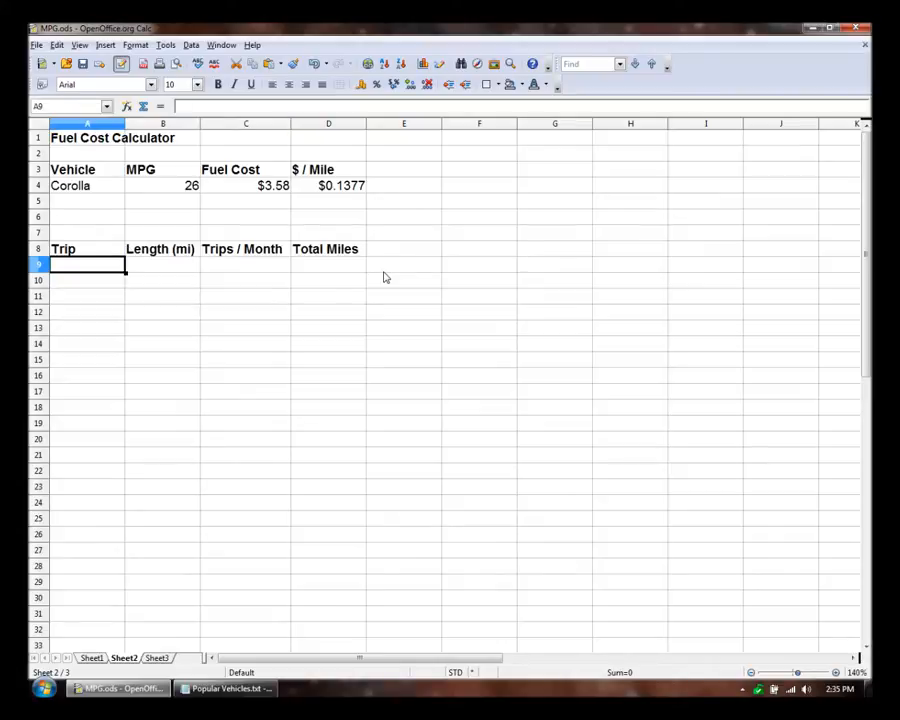
text(Word)
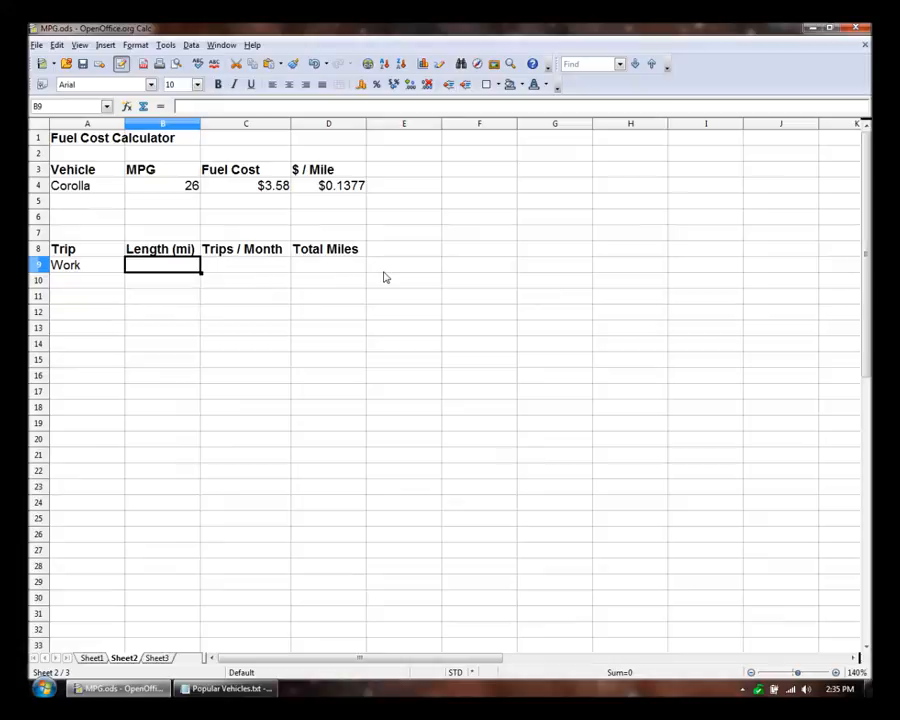
text(8)
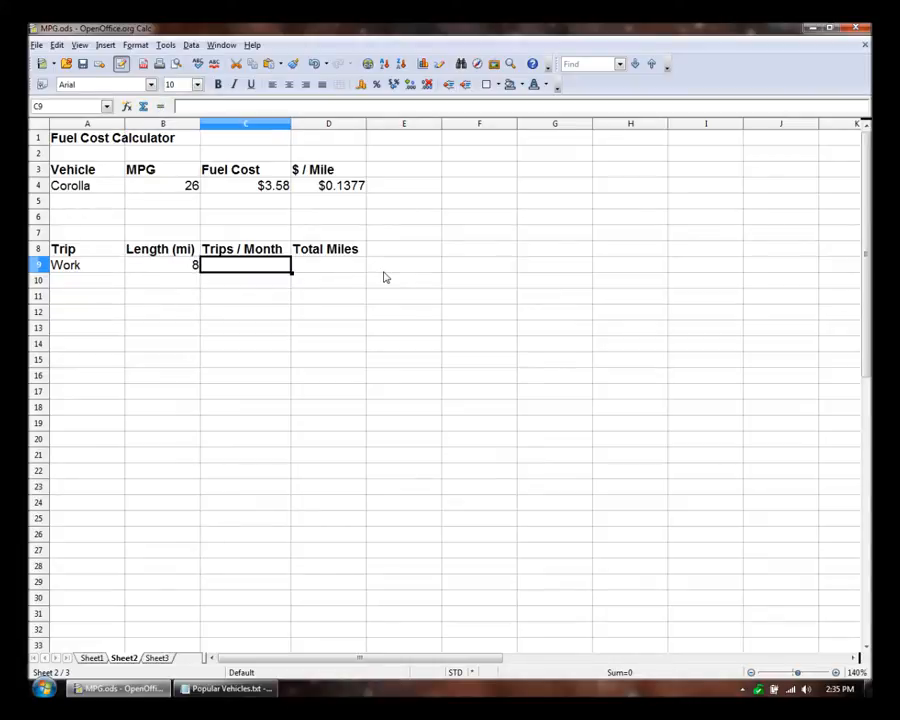
text(20)
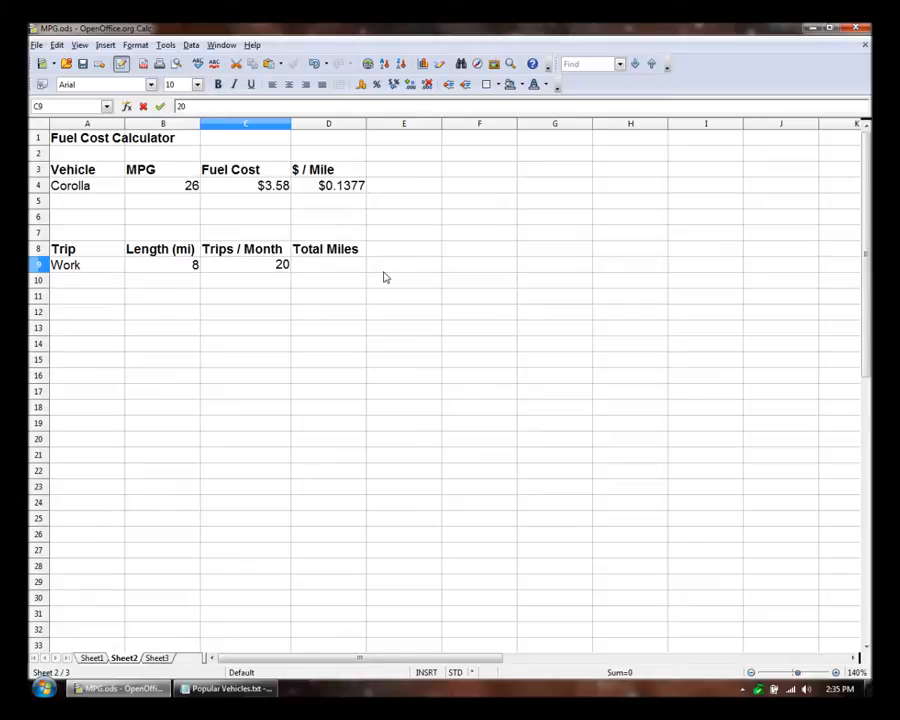
click(328, 264)
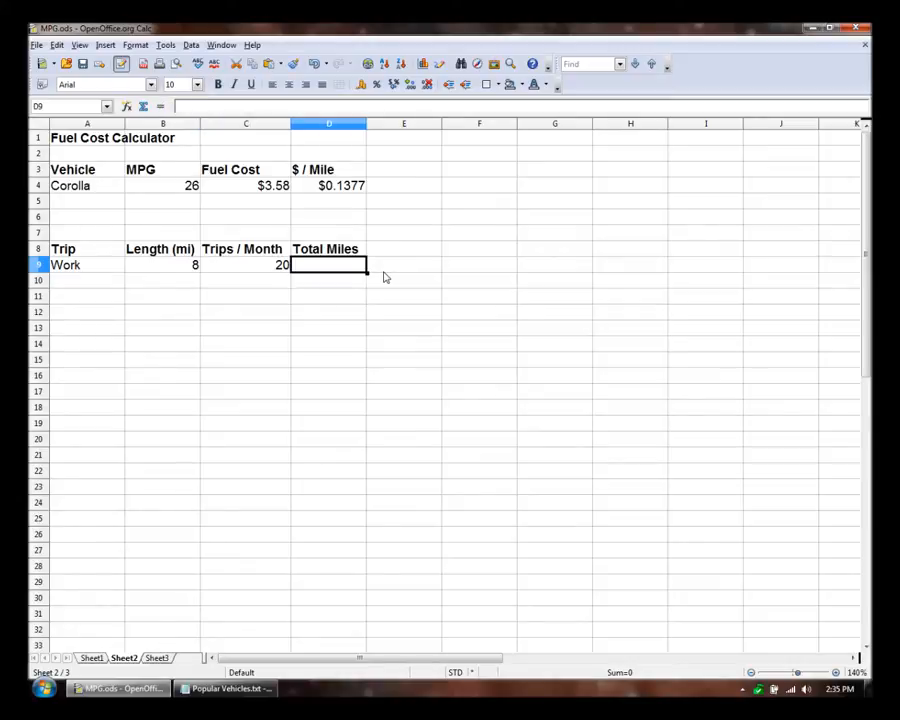
text(=)
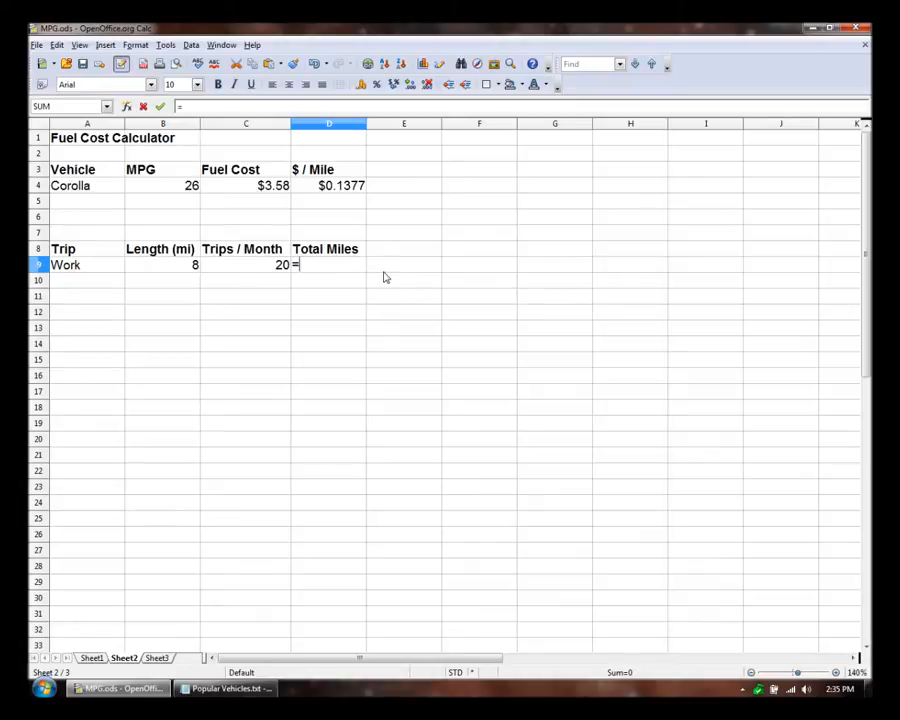
click(160, 264)
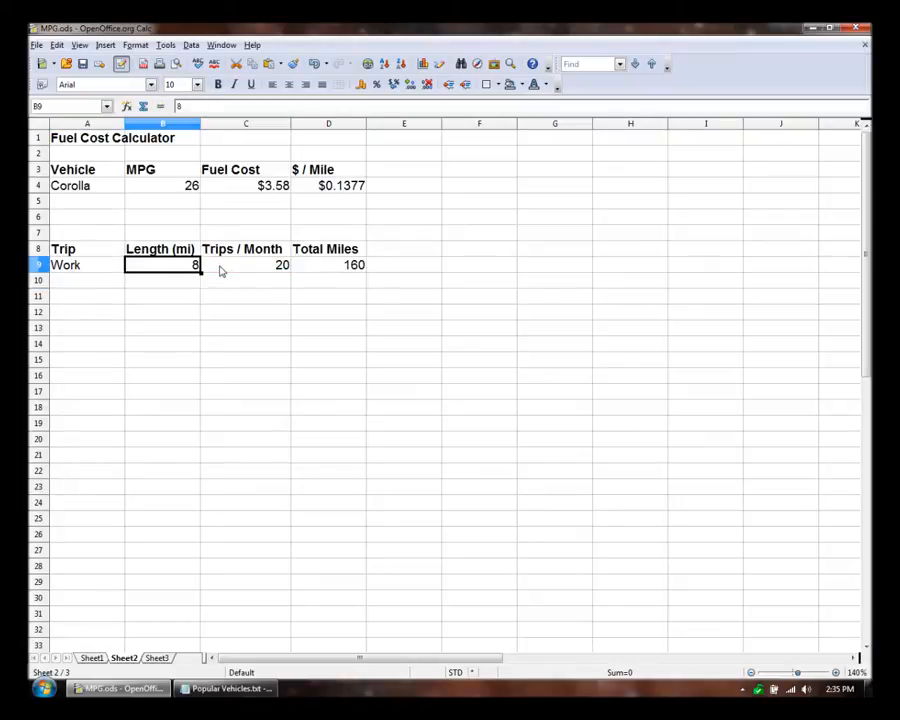
Add the Grocery trip: 6 mi, 2 trips, with the copied total-miles formula giving 12.
click(88, 264)
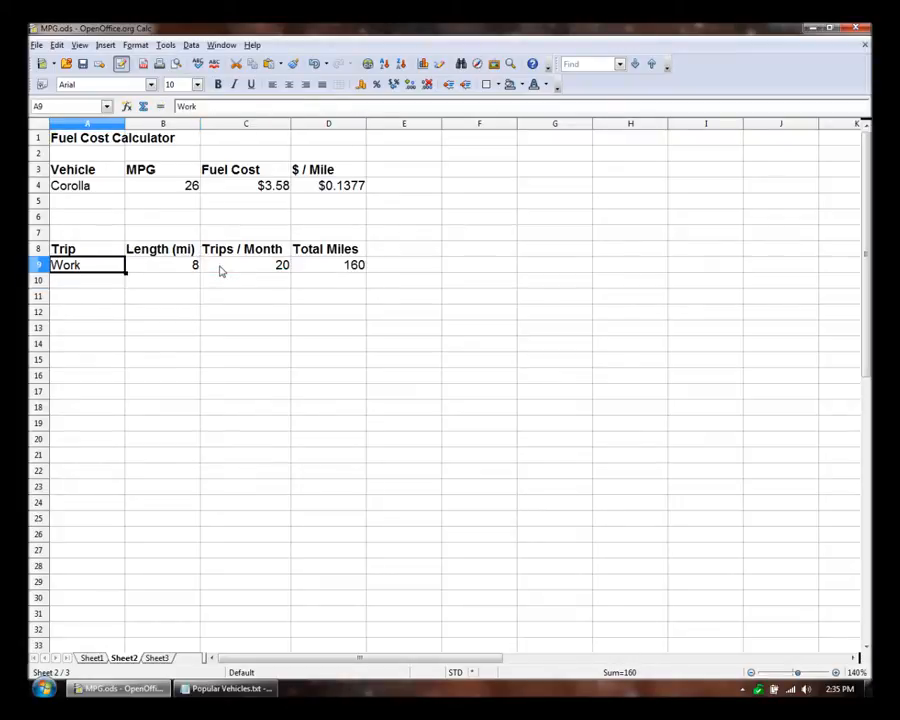
text(Grocery)
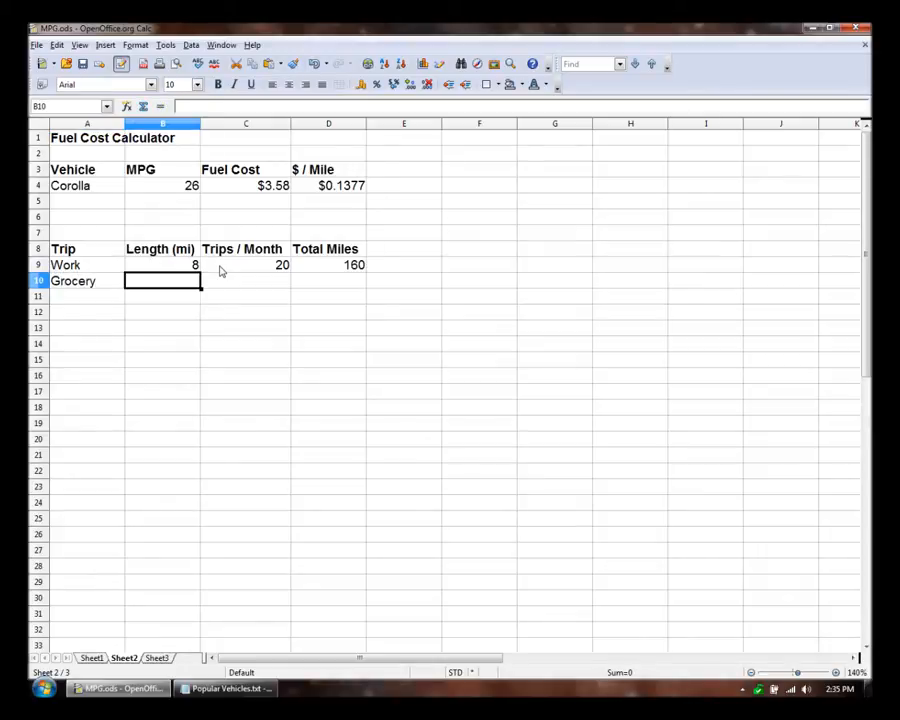
text(6)
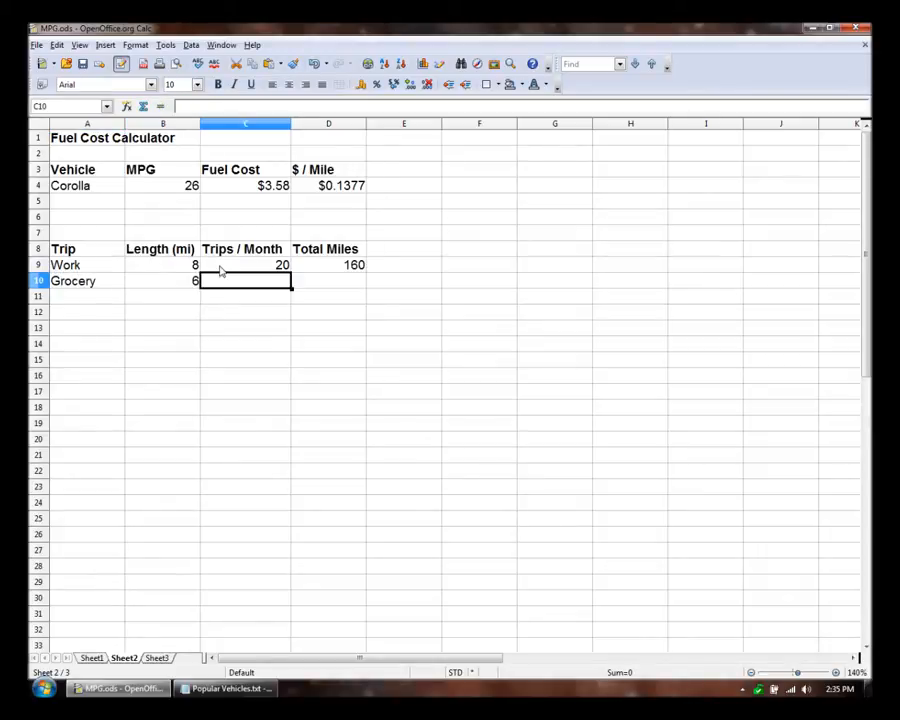
click(244, 264)
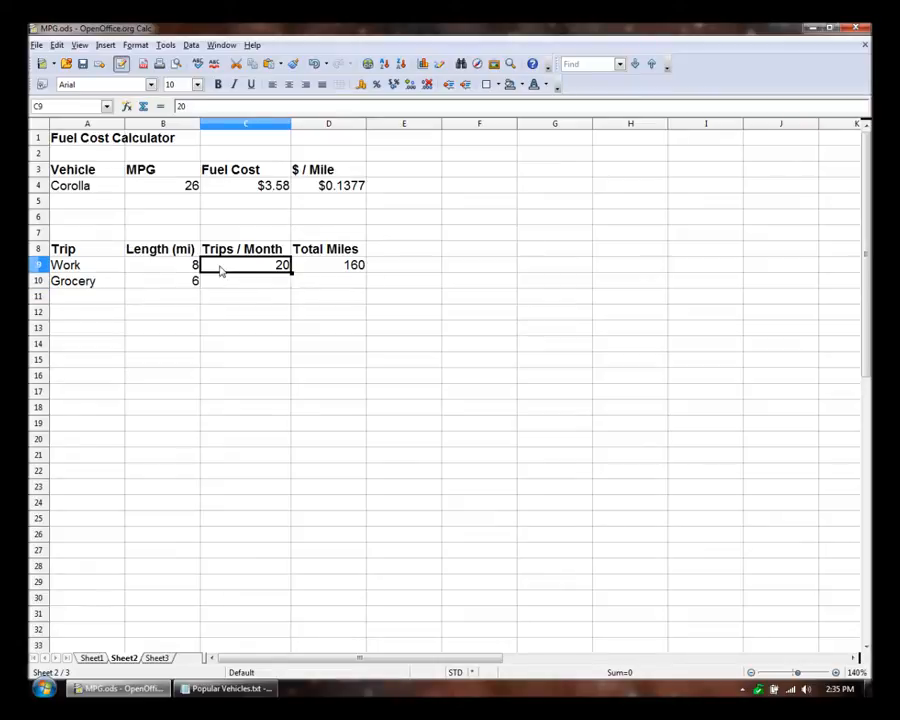
click(244, 280)
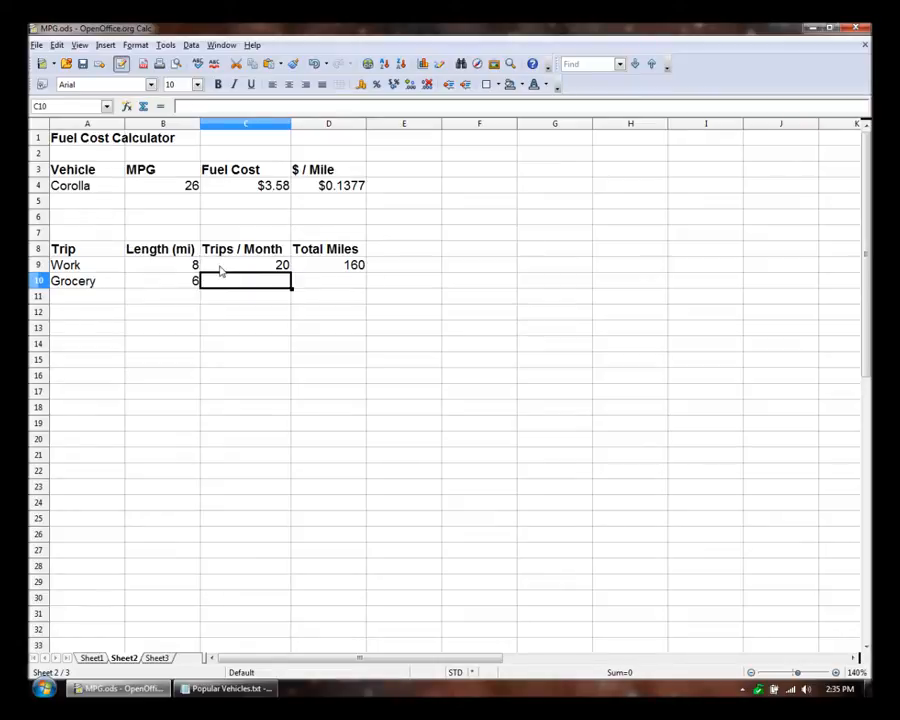
text(2)
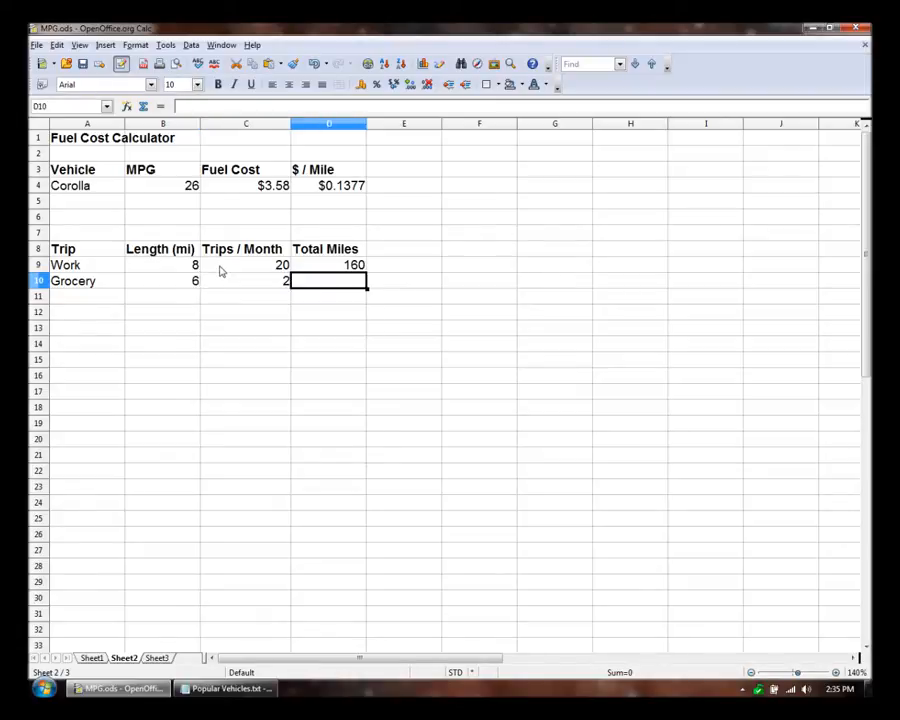
key(Insert)
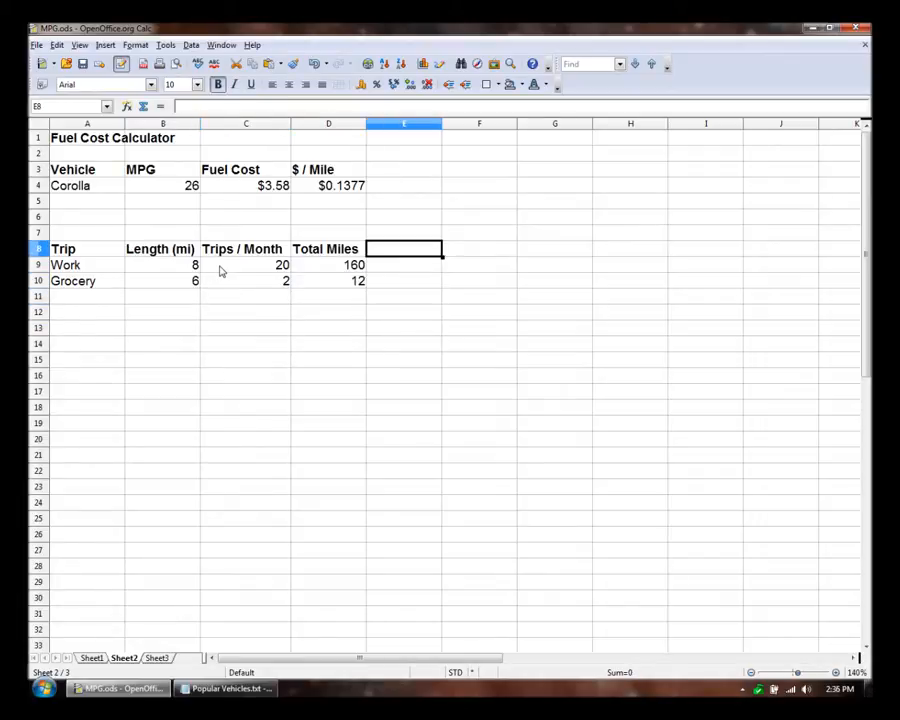
Add a Cost/Month column multiplying total miles by cost per mile: $22.0308 Work, $1.6523 Grocery.
text(Cost-)
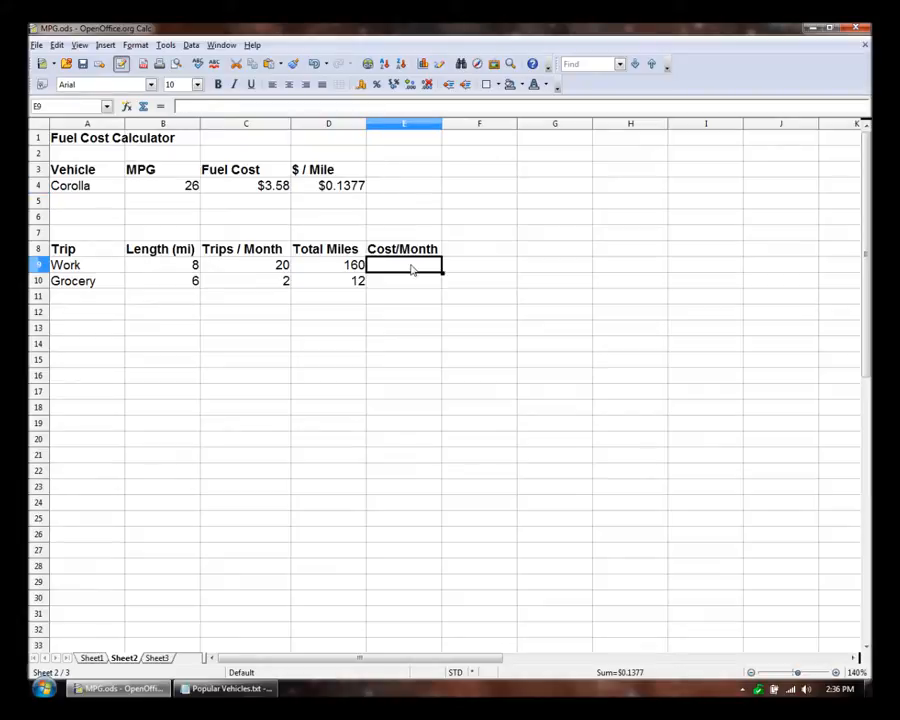
text(=)
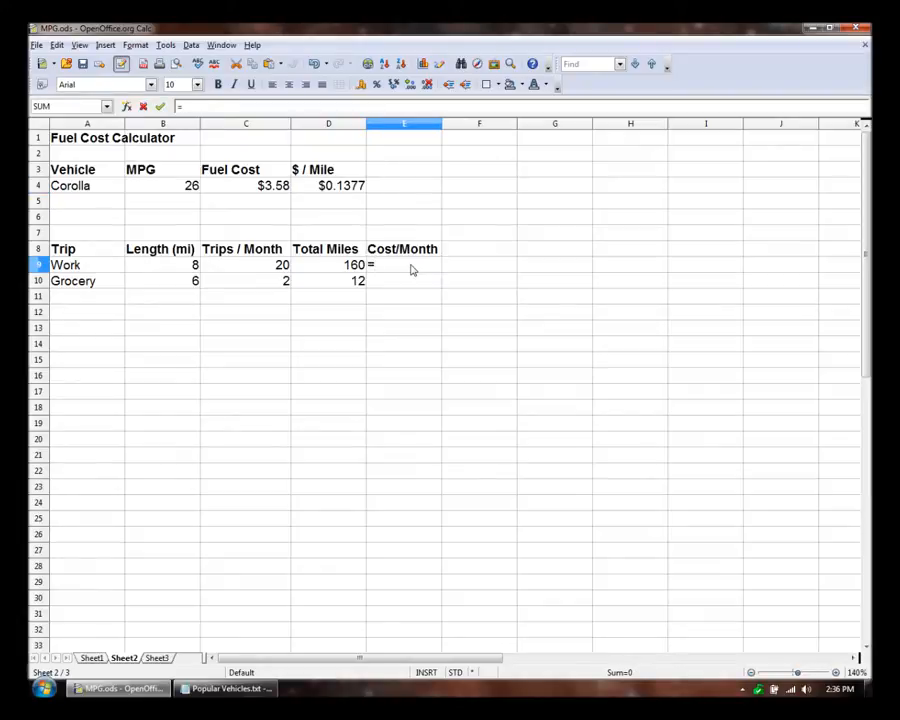
click(324, 264)
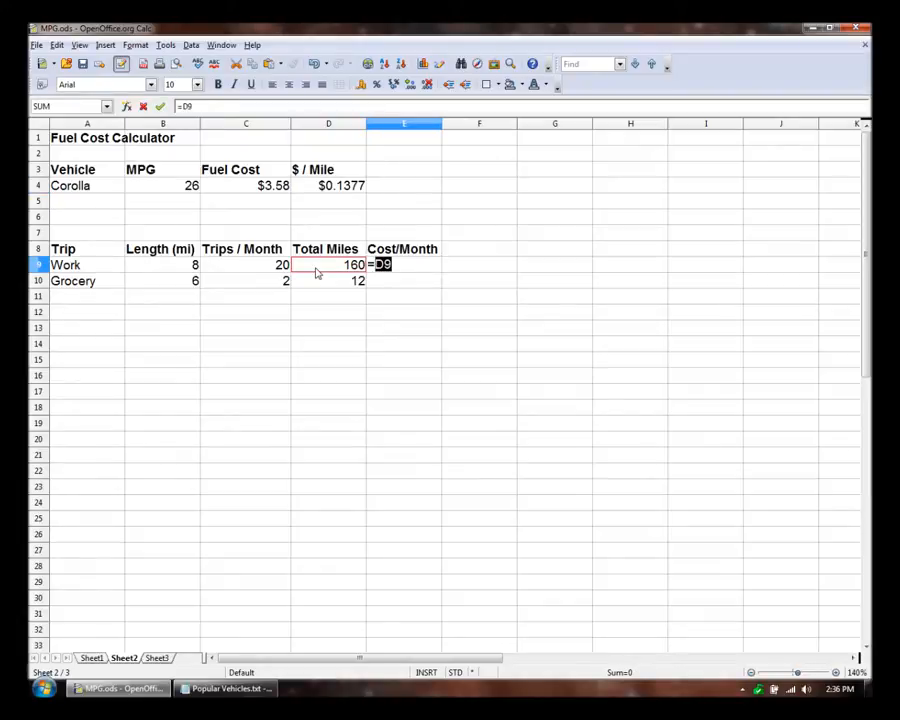
text(")
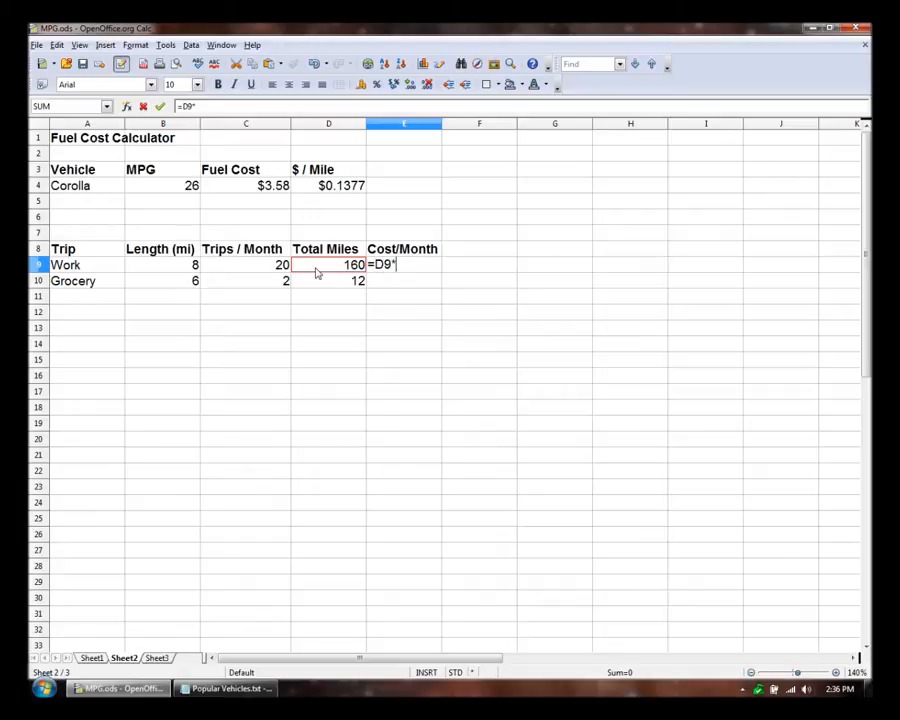
click(328, 184)
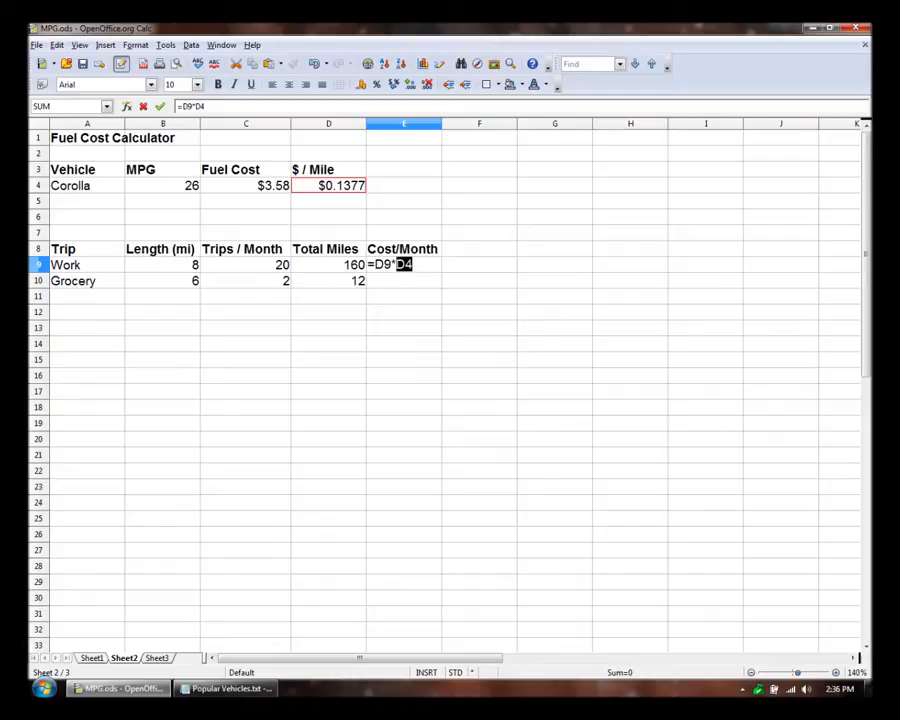
mouse_move(356, 292)
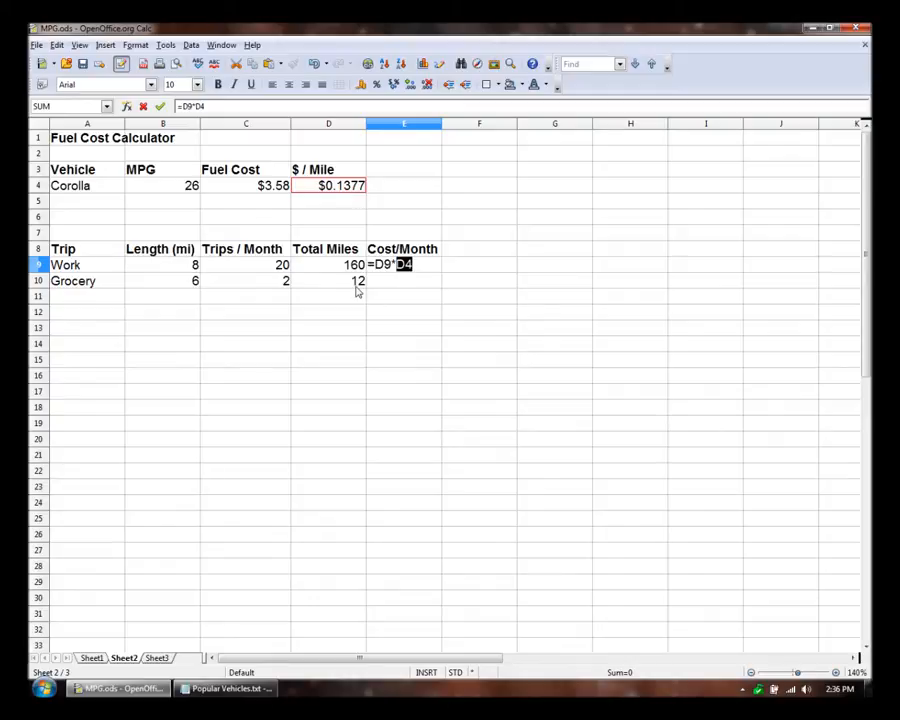
mouse_move(378, 284)
text($)
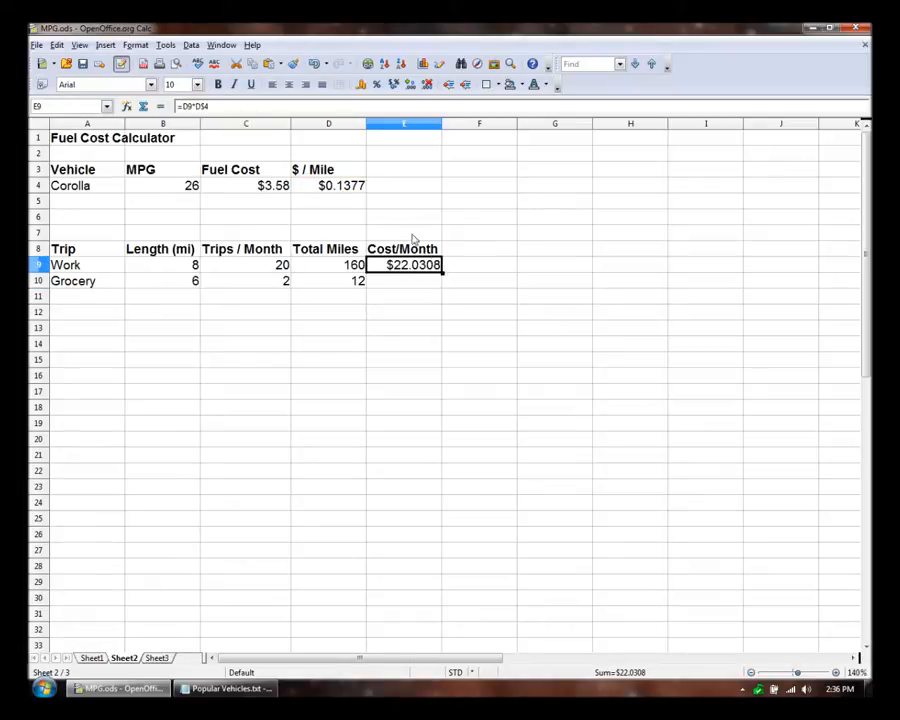
mouse_move(480, 276)
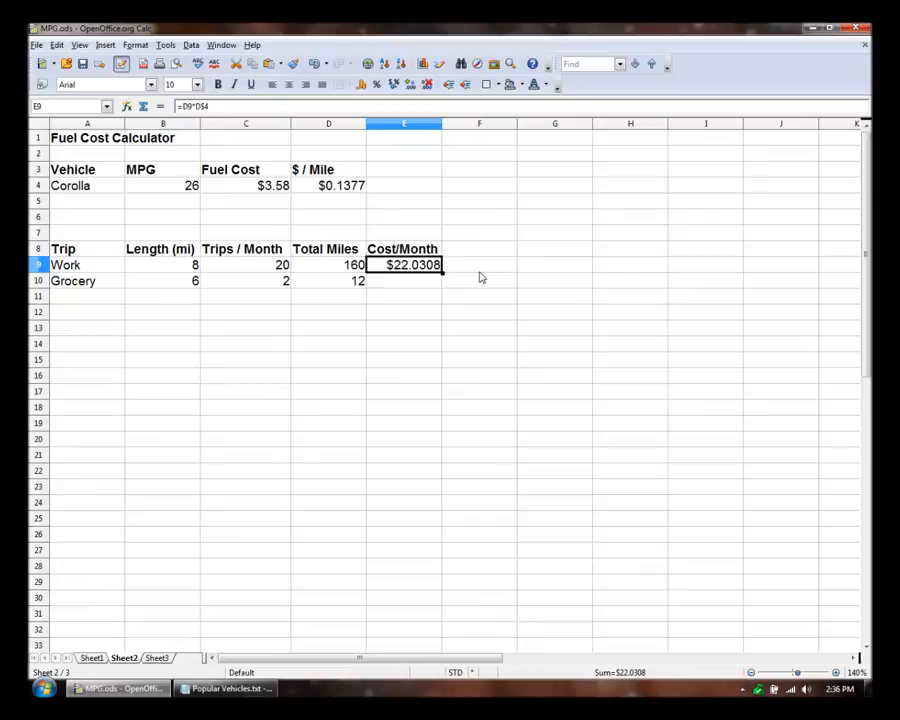
click(404, 280)
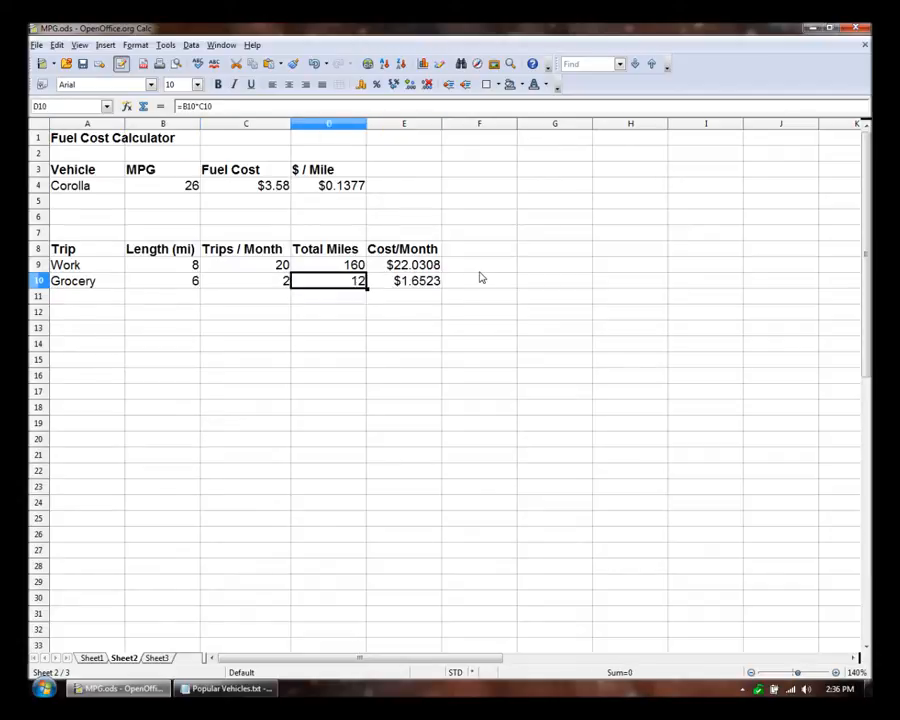
Add a Total heading with =SUM(E9:E10) giving $23.6831.
text(Total)
click(554, 264)
text(=)
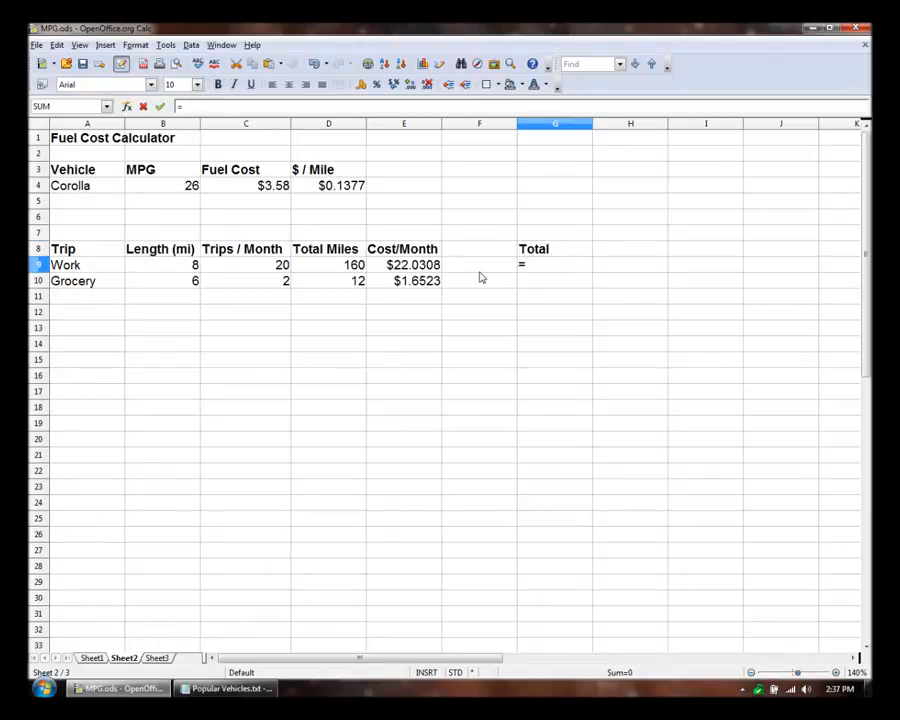
text(SUM(E9:E10)
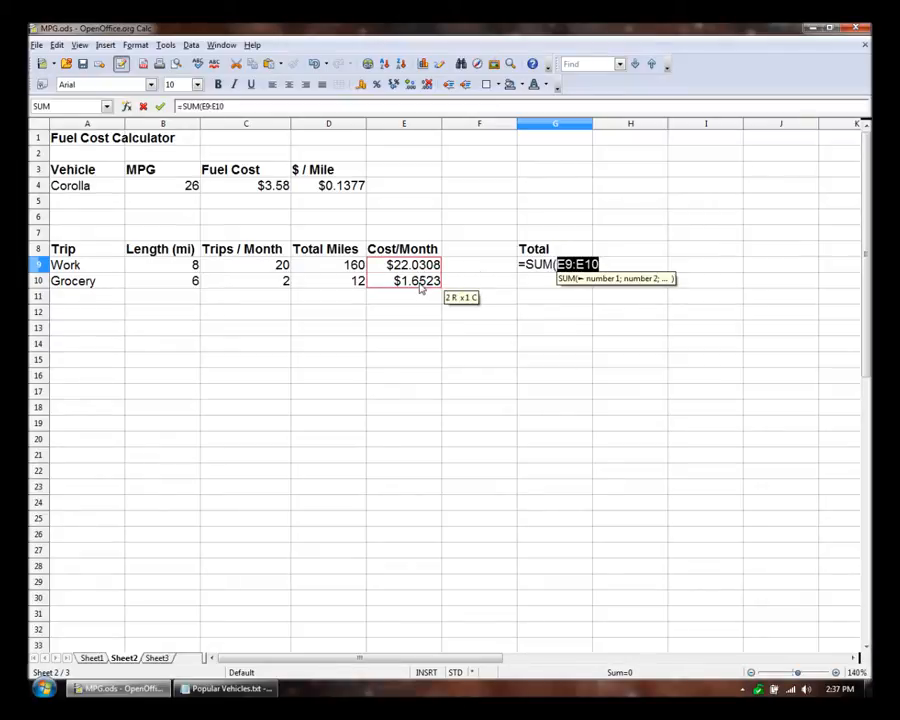
key(Enter)
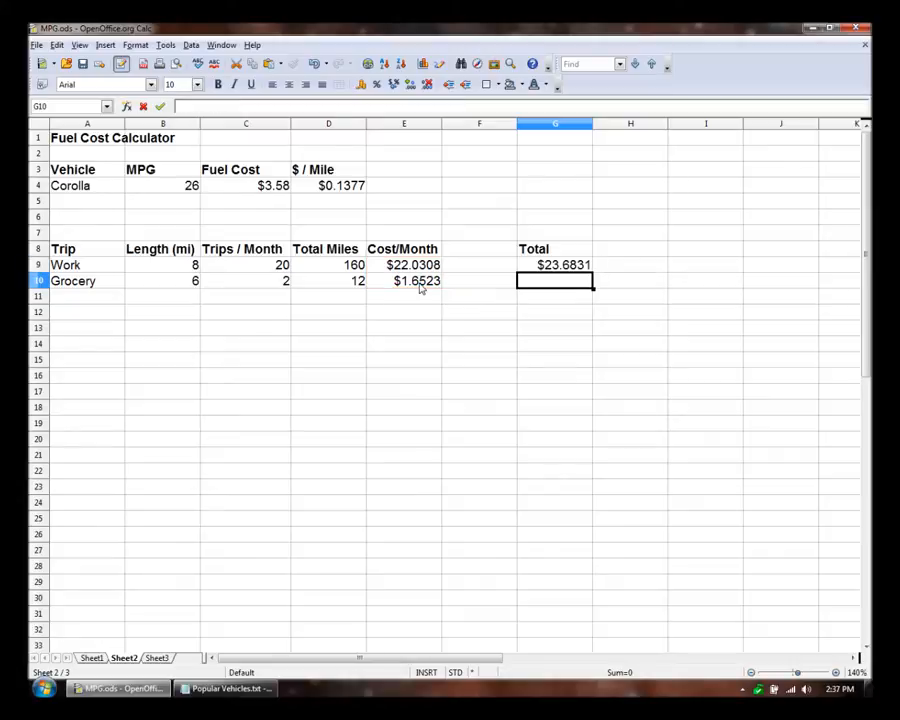
Review the SUM formula, trip entries and vehicle MPG across the tables.
click(556, 264)
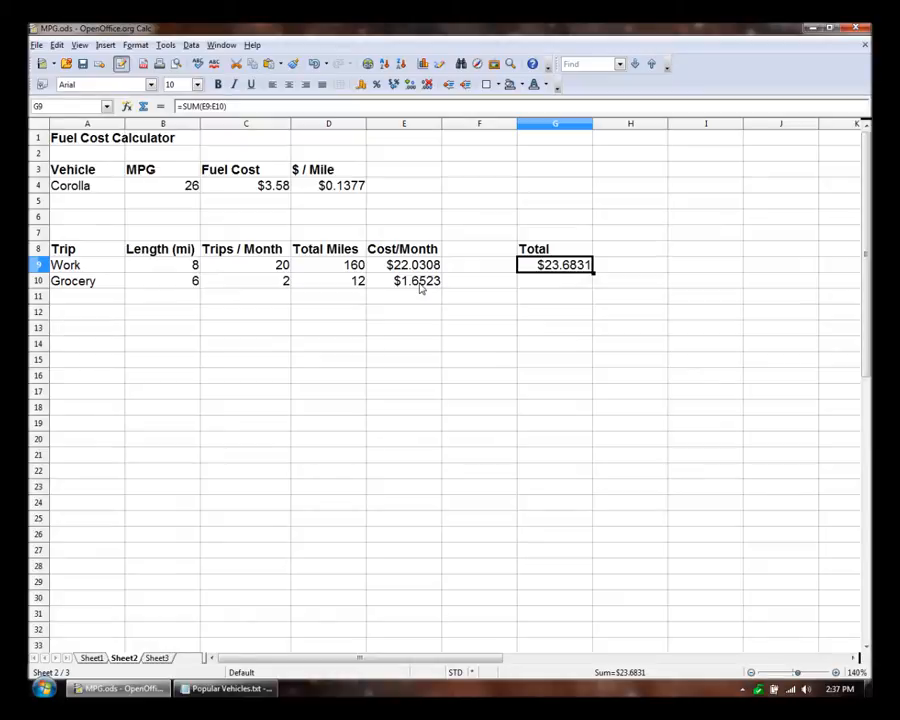
click(244, 264)
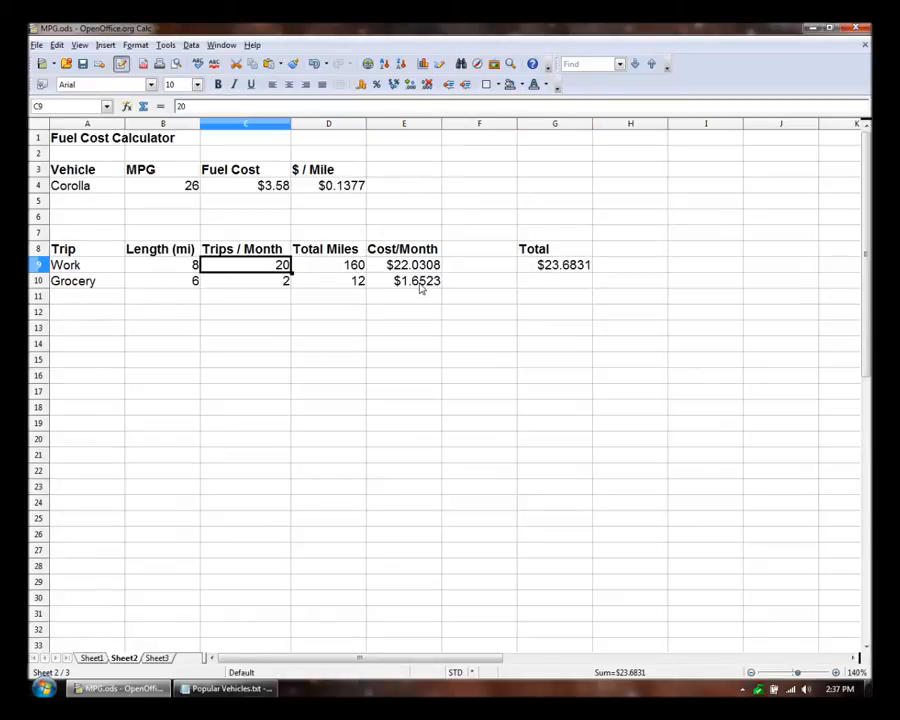
click(556, 280)
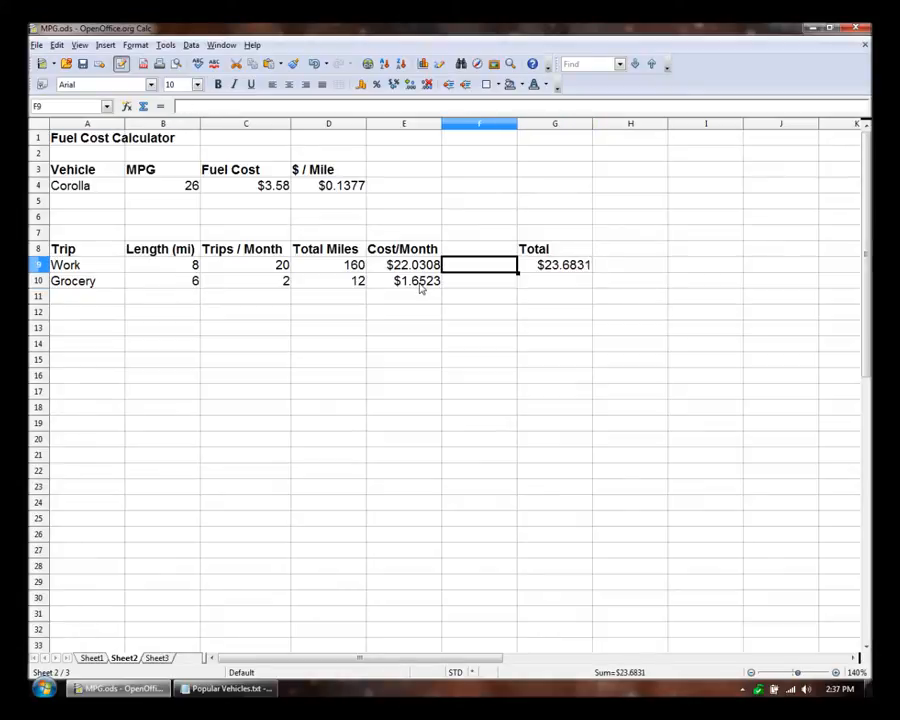
click(480, 280)
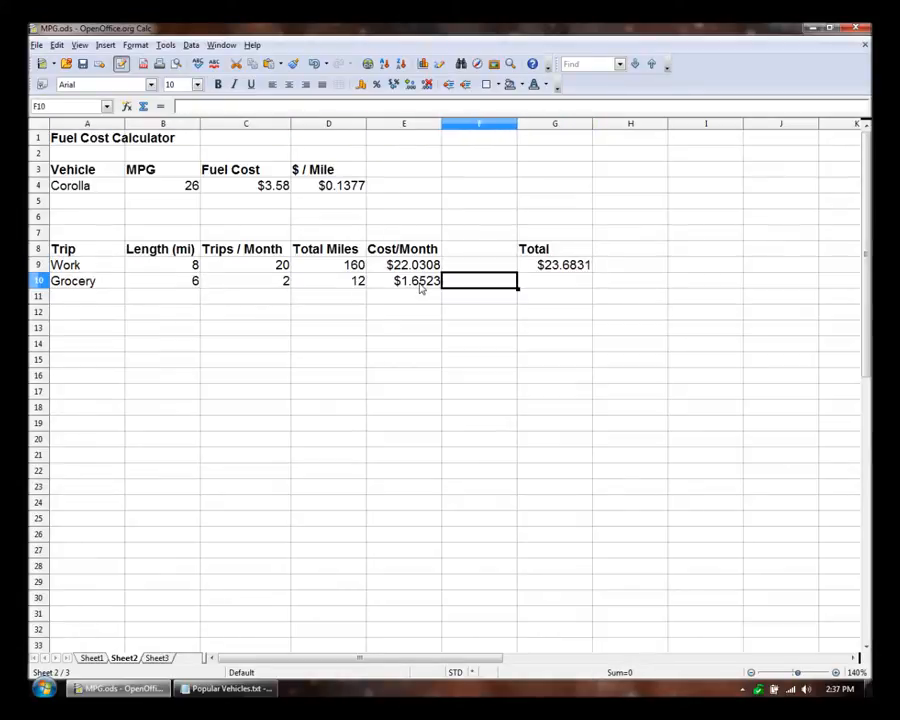
click(556, 280)
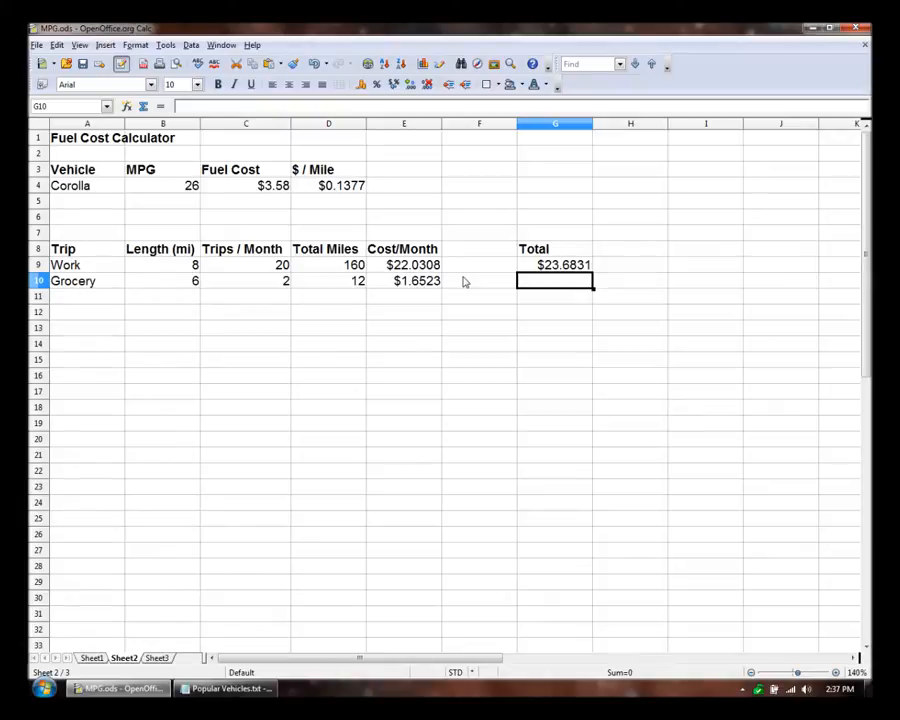
click(72, 280)
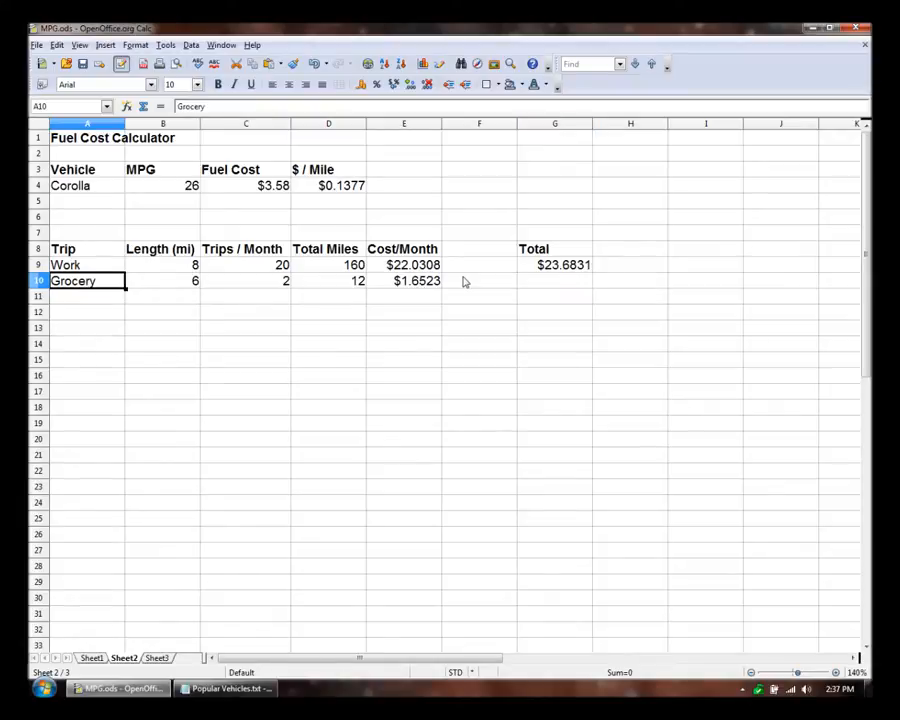
click(556, 264)
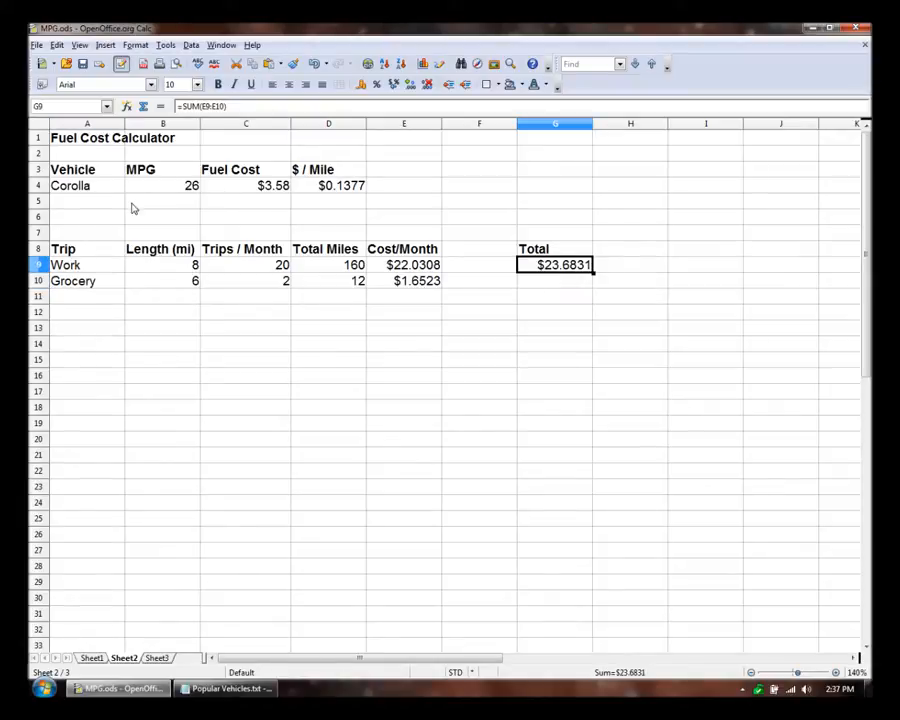
click(162, 186)
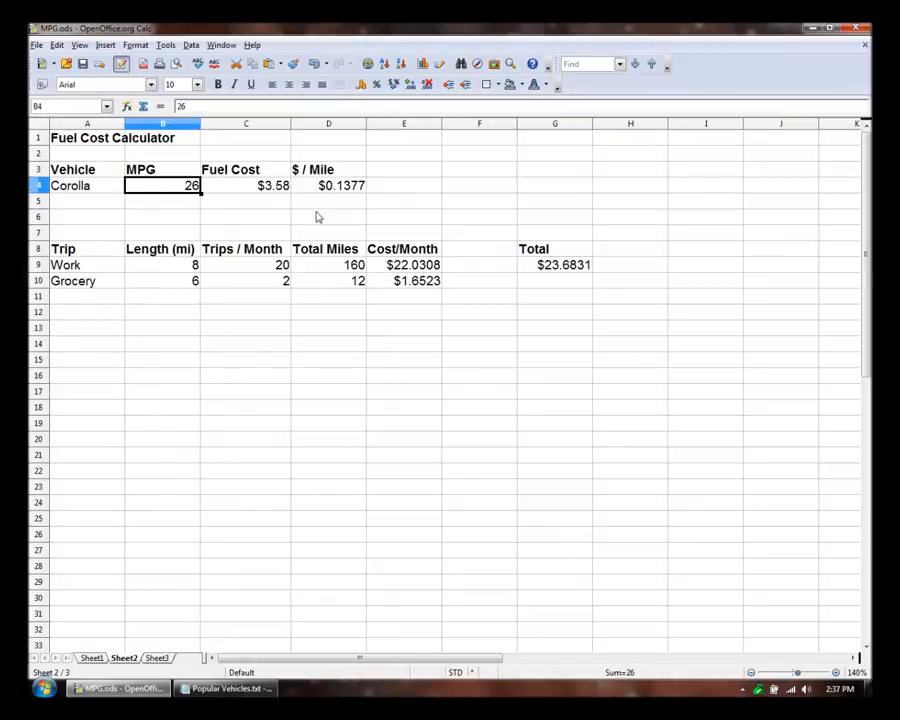
Replace Corolla with Ford F-150 at 17 MPG from the Notepad list, recalculating Total to $36.2212.
click(88, 184)
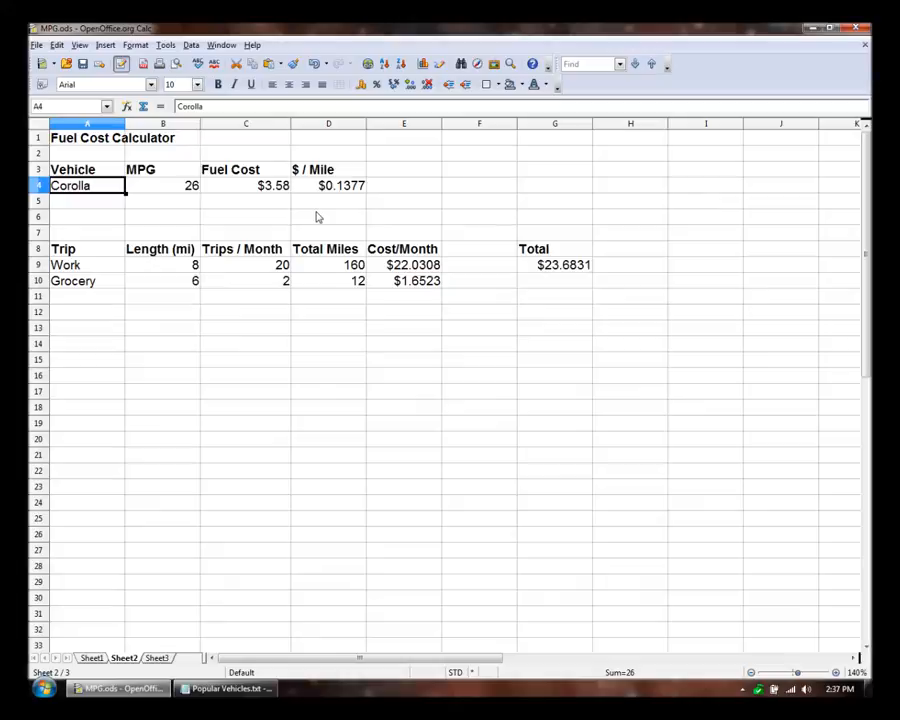
click(224, 688)
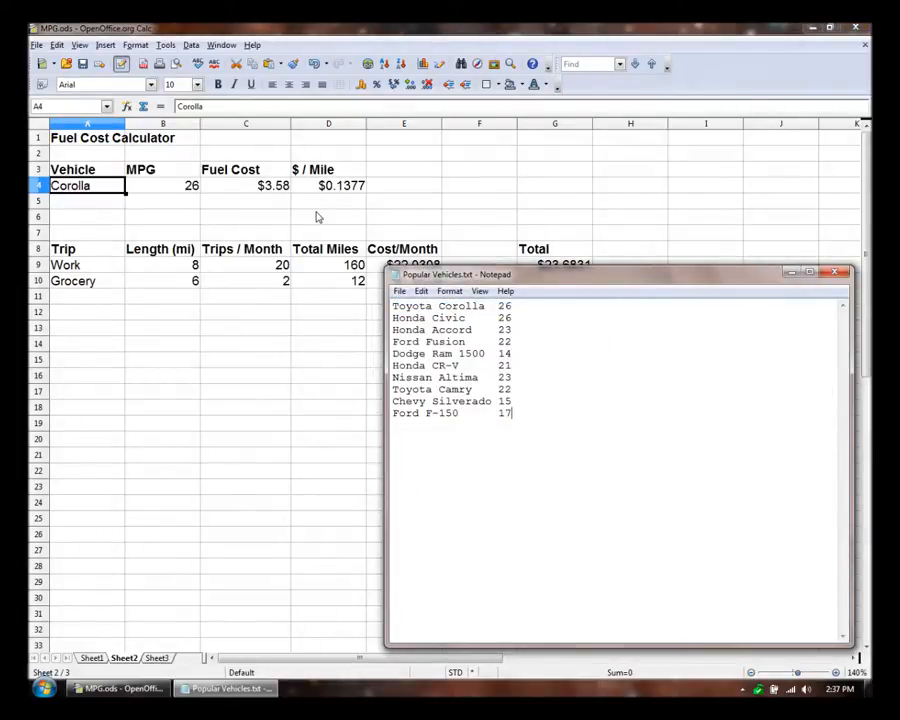
triple_click(424, 412)
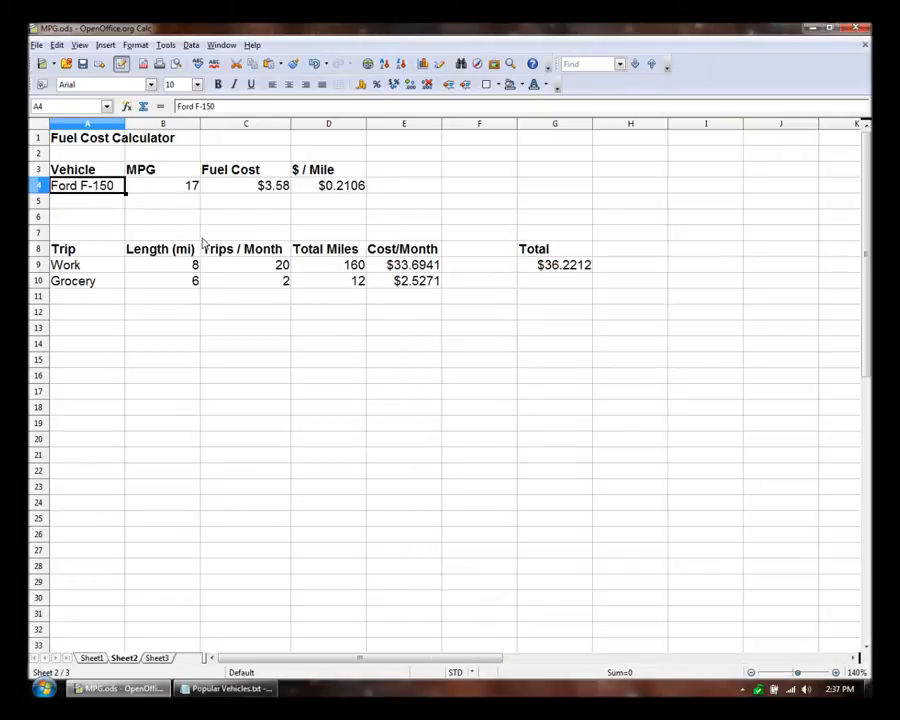
click(162, 184)
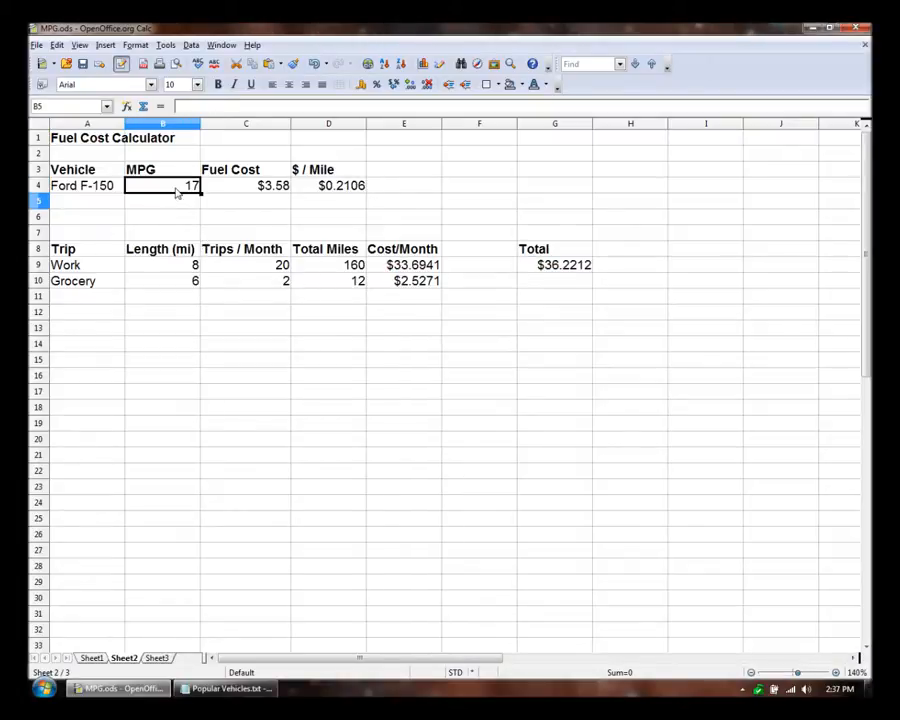
click(556, 264)
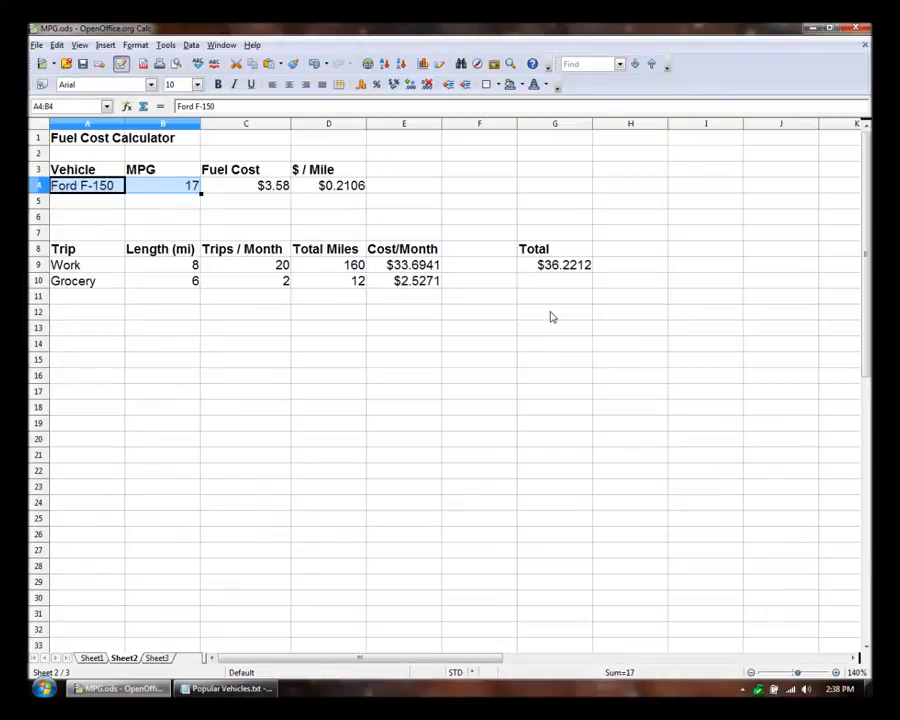
click(556, 280)
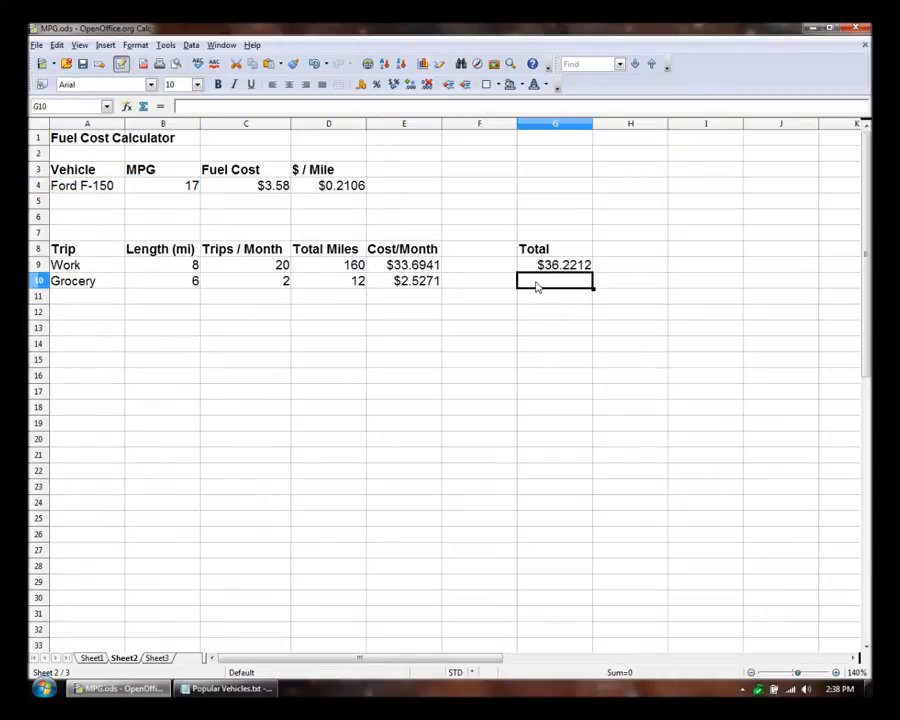